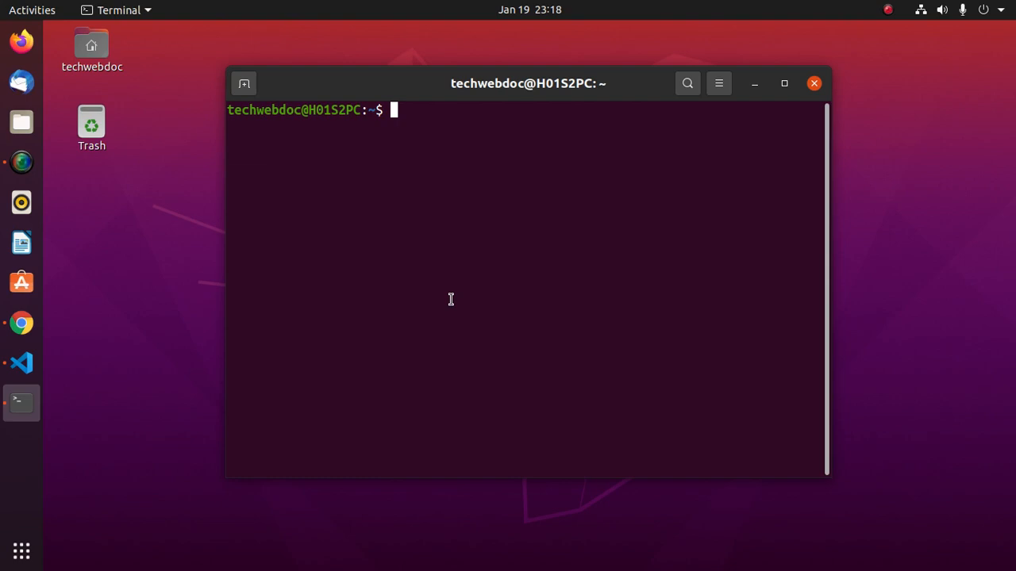
Step: Confirm Node.js v16.13.2 and npm 8.3.0 with node --version and npm --version, then close Terminal
{"action": "left_click", "coordinate": [784, 82]}
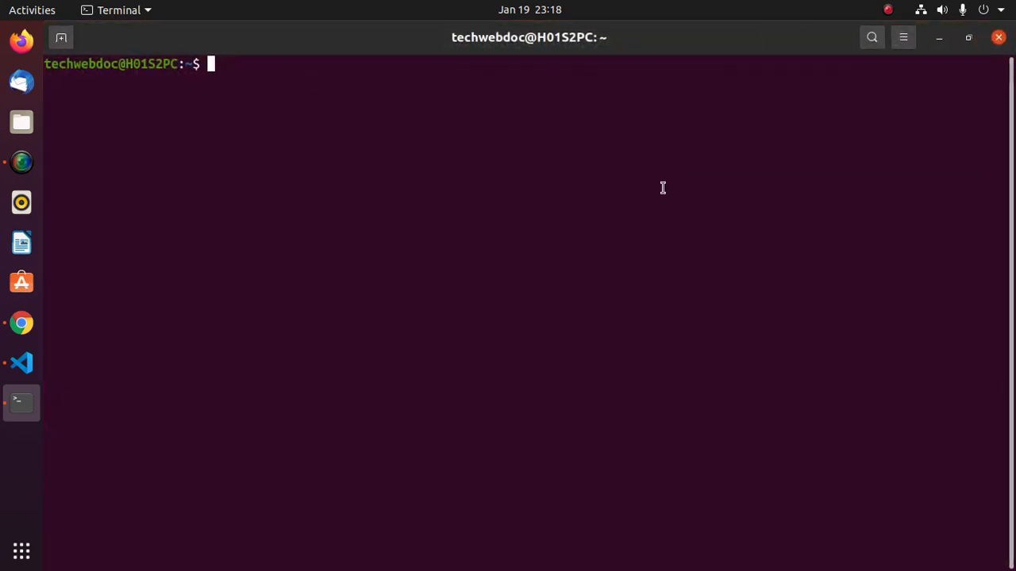
{"action": "type", "text": "node"}
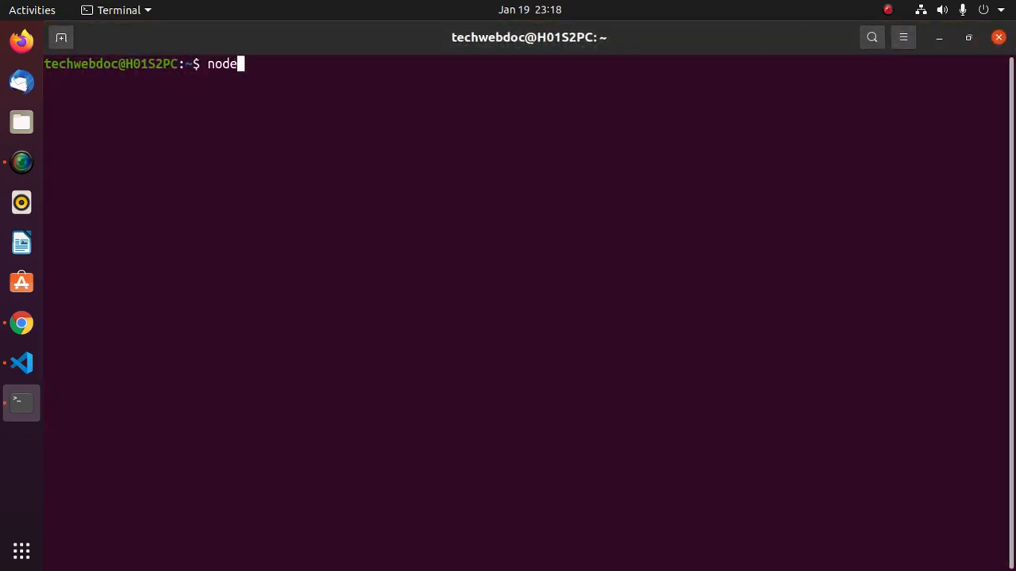
{"action": "type", "text": "--ver"}
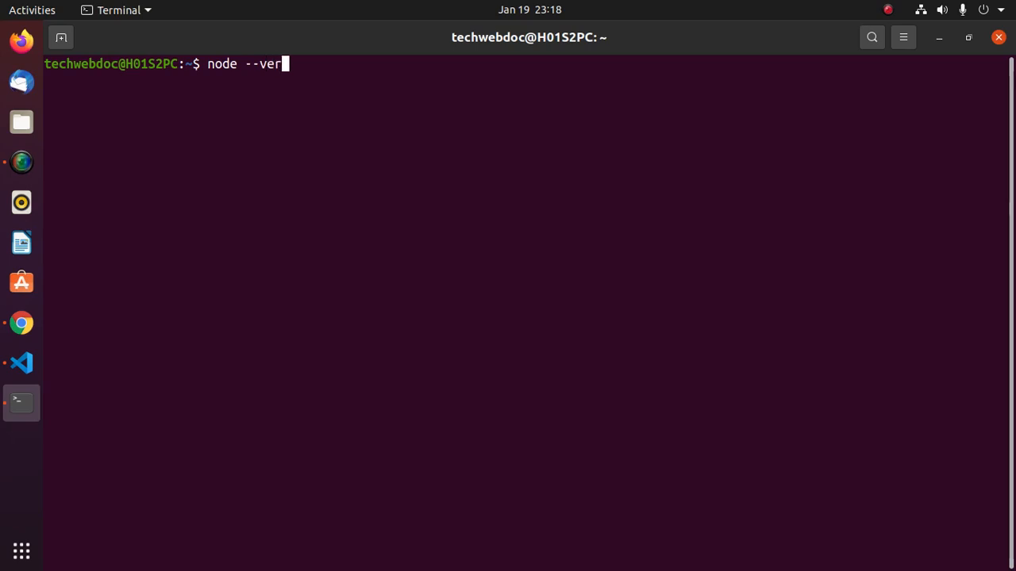
{"action": "key", "text": "Return"}
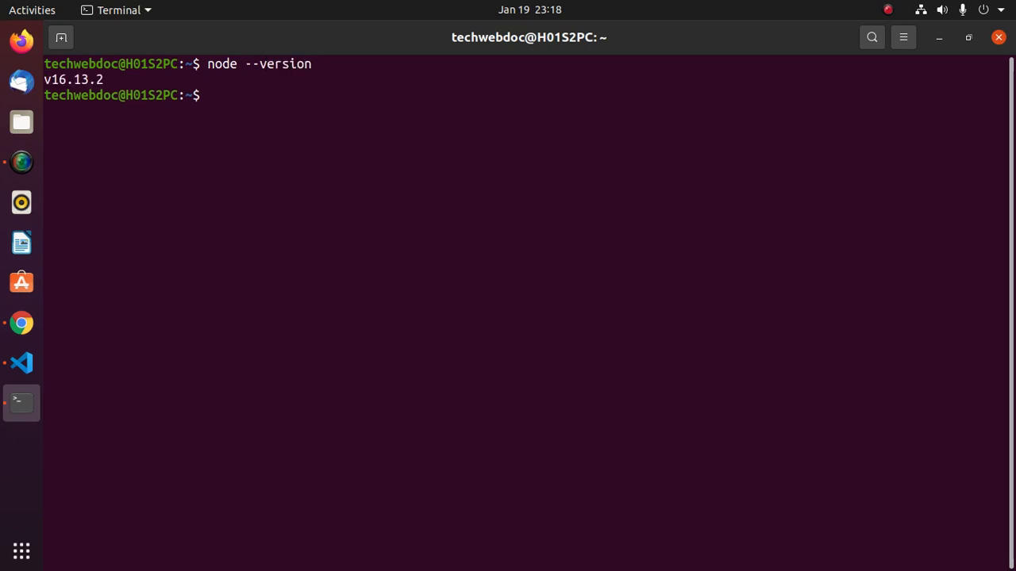
{"action": "type", "text": "node --version"}
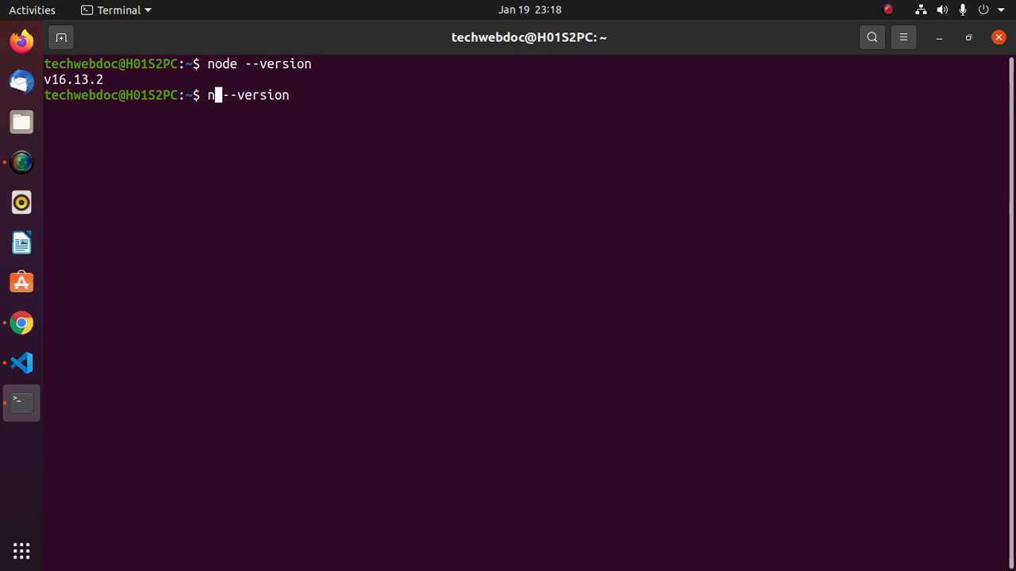
{"action": "type", "text": "pm"}
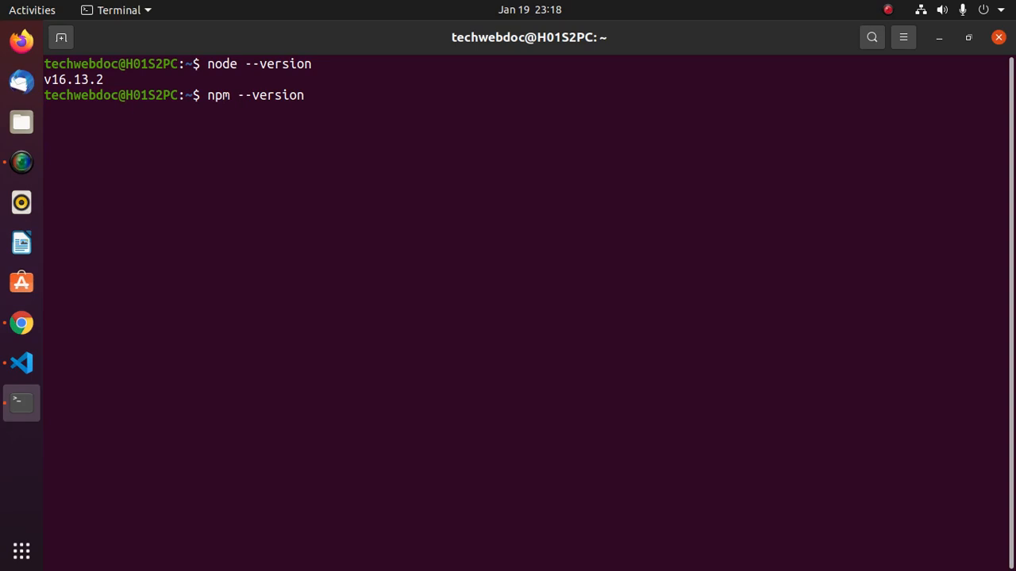
{"action": "key", "text": "Return"}
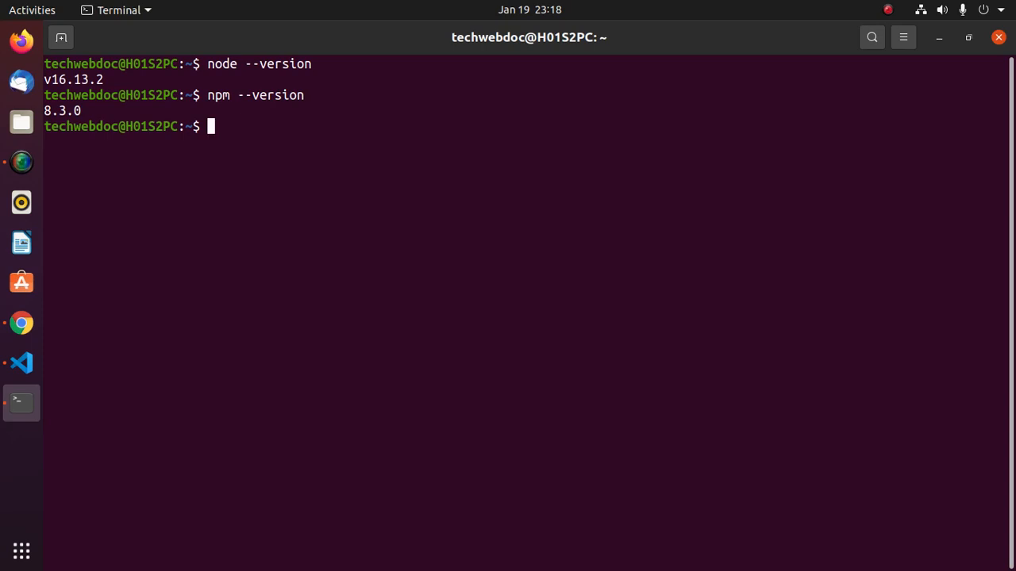
{"action": "mouse_move", "coordinate": [958, 71]}
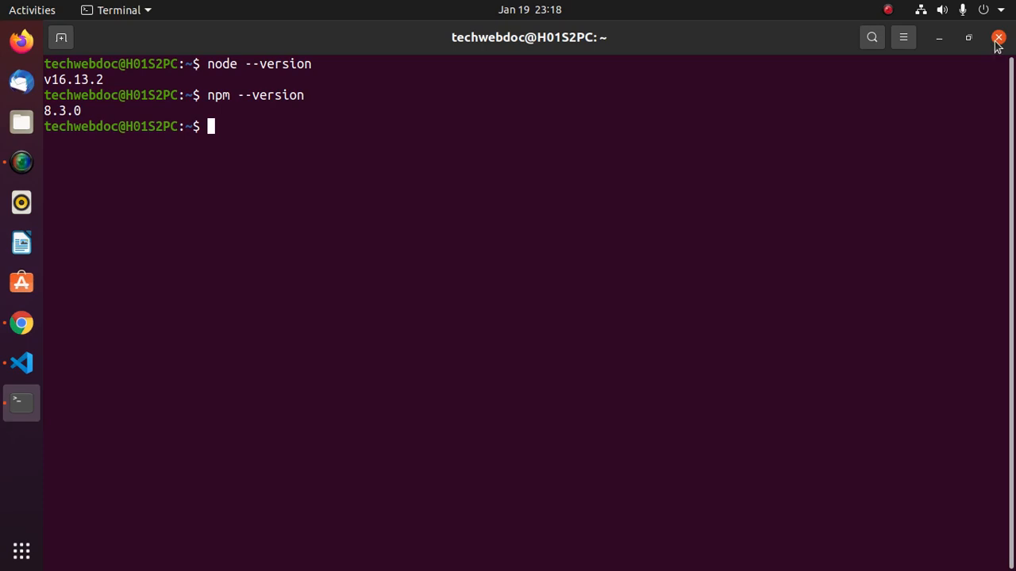
{"action": "left_click", "coordinate": [998, 39]}
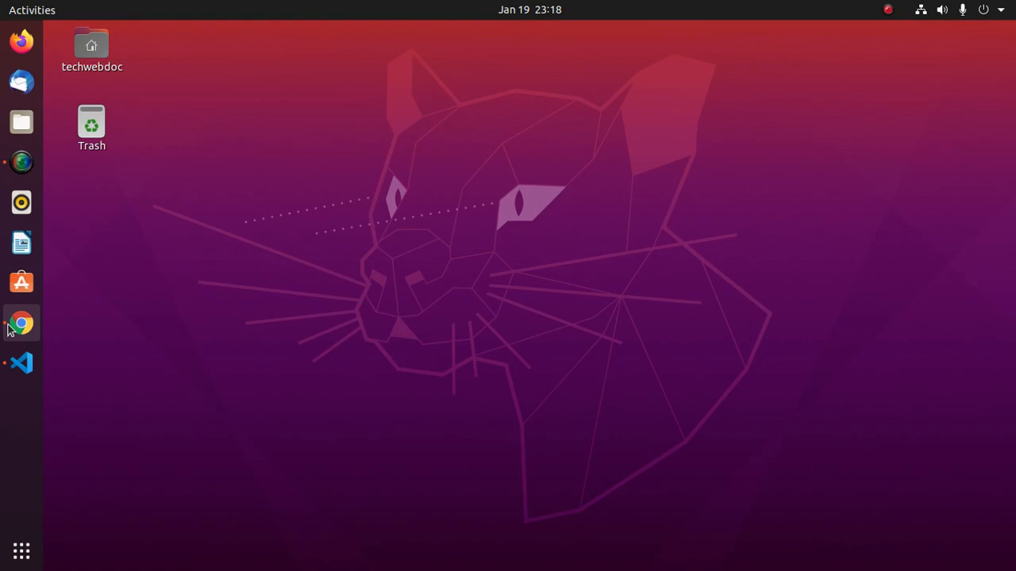
Step: Reach the Install the Angular CLI section of angular.io's local setup guide in Chrome
{"action": "left_click", "coordinate": [22, 323]}
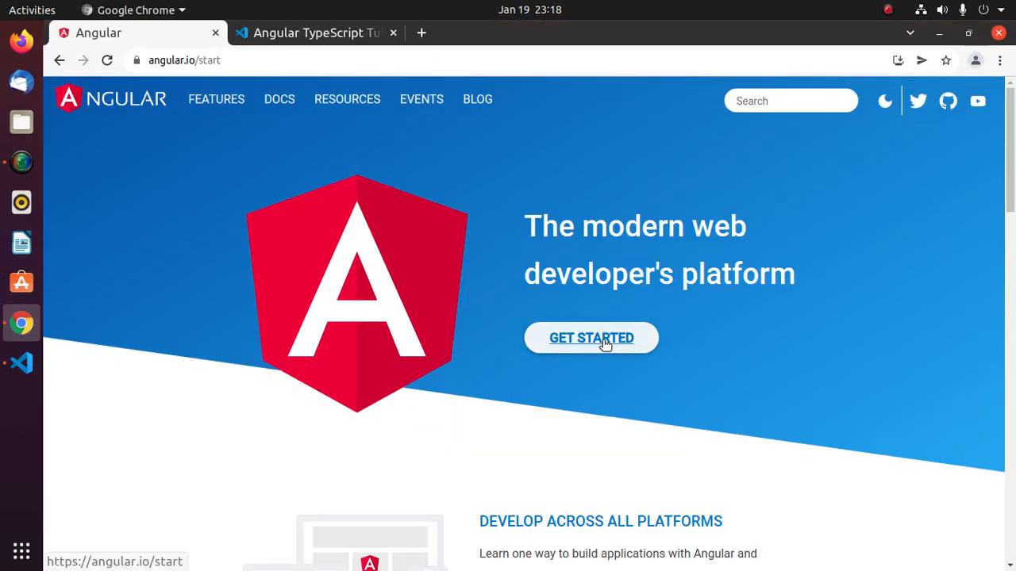
{"action": "left_click", "coordinate": [590, 336]}
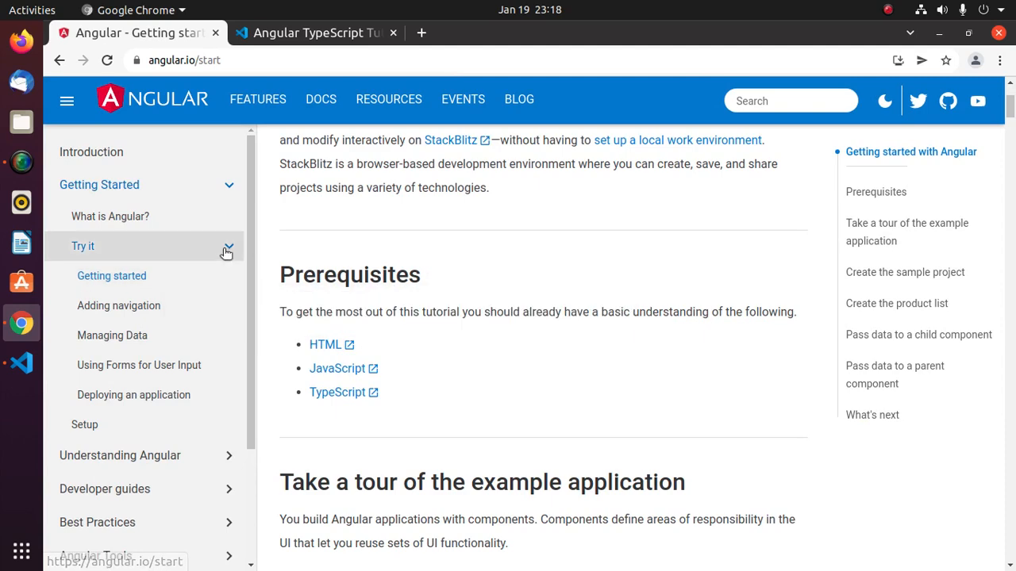
{"action": "left_click", "coordinate": [84, 424]}
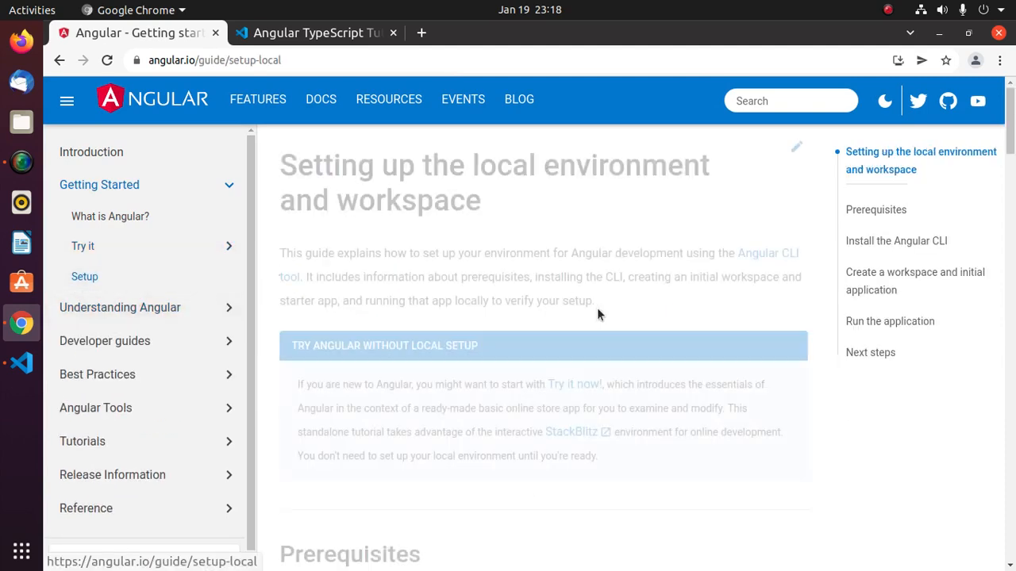
{"action": "scroll", "scroll_direction": "down", "scroll_amount": 3}
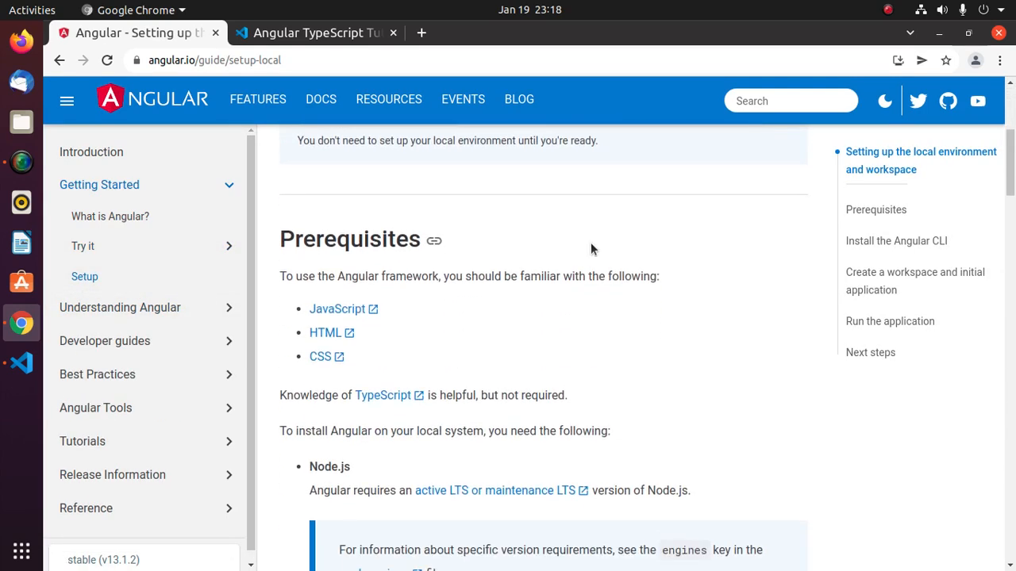
{"action": "scroll", "scroll_direction": "down", "scroll_amount": 3}
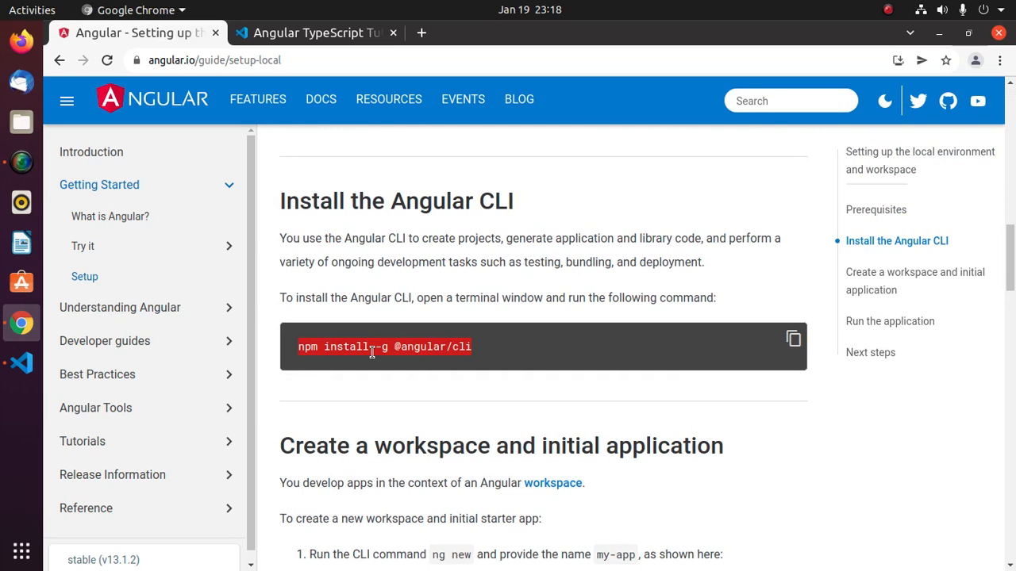
{"action": "mouse_move", "coordinate": [609, 184]}
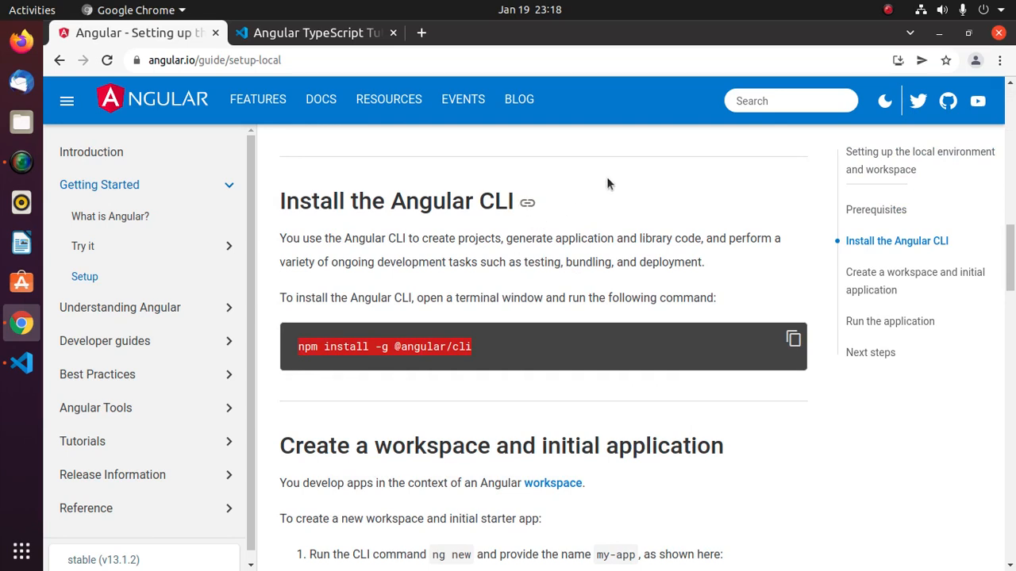
{"action": "left_click", "coordinate": [22, 403]}
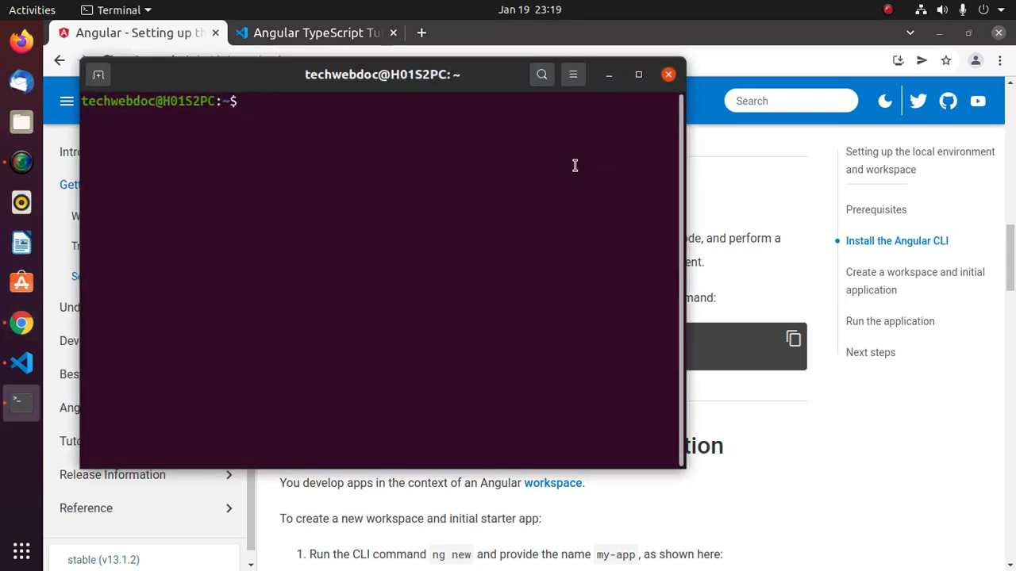
{"action": "left_click", "coordinate": [638, 74]}
{"action": "type", "text": "npm install -g @angular/cli"}
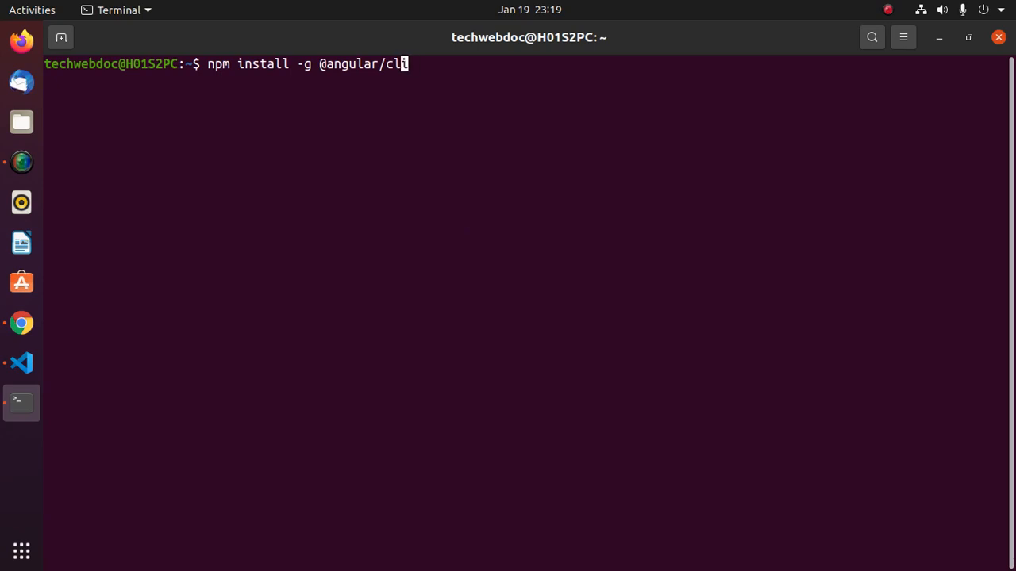
{"action": "type", "text": "su"}
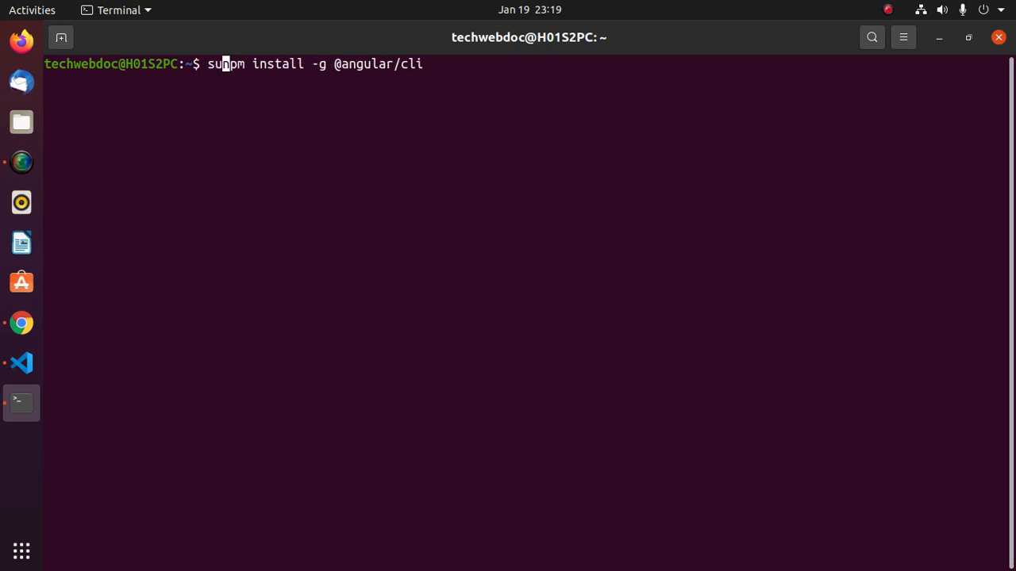
{"action": "type", "text": "do"}
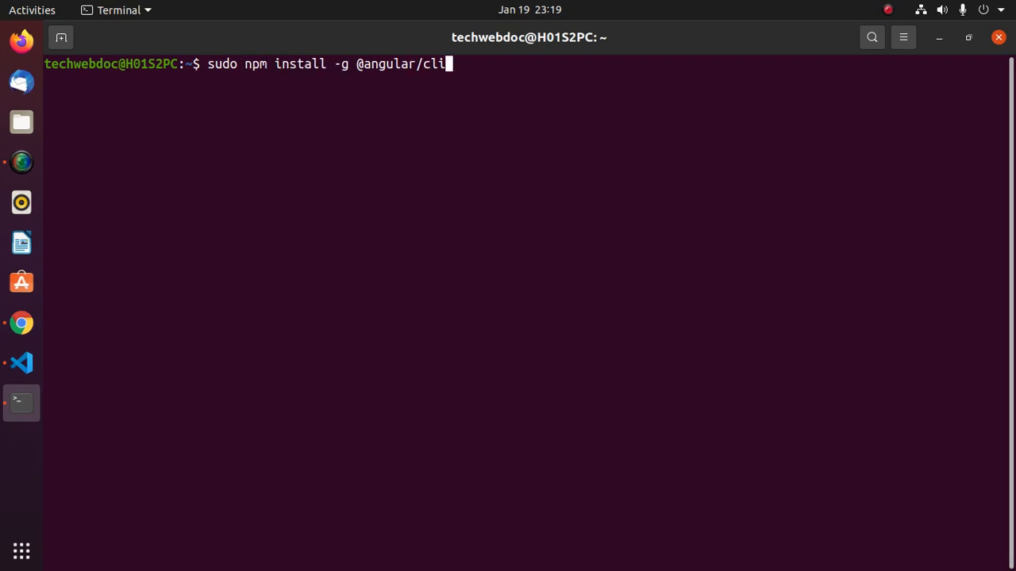
{"action": "key", "text": "Return"}
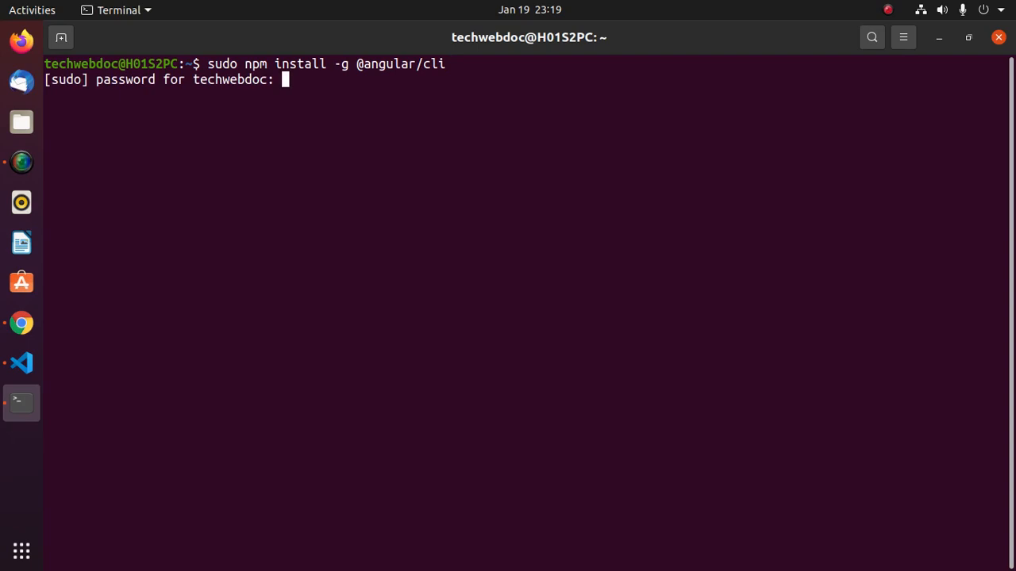
{"action": "key", "text": "Return"}
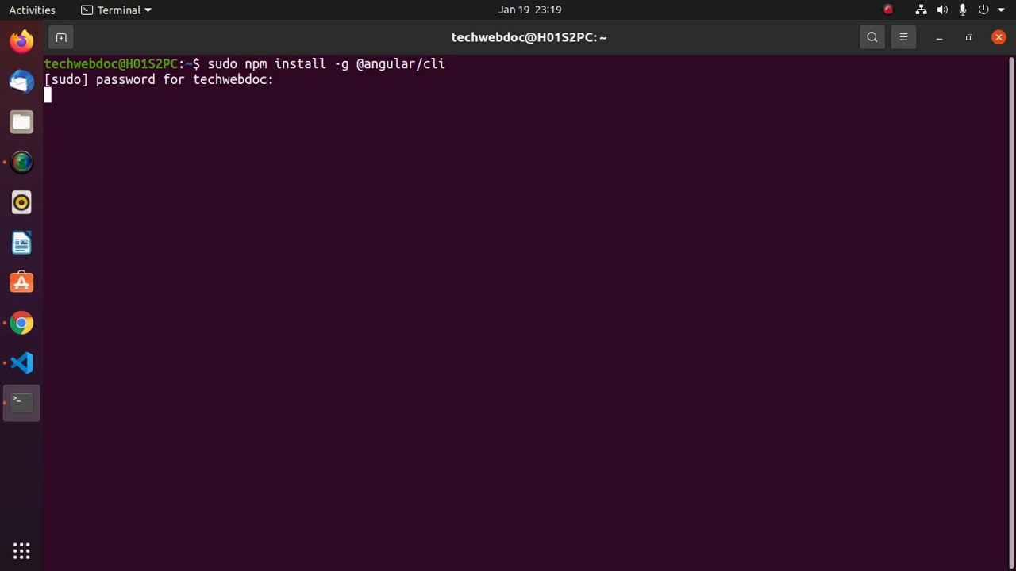
{"action": "key", "text": "Return"}
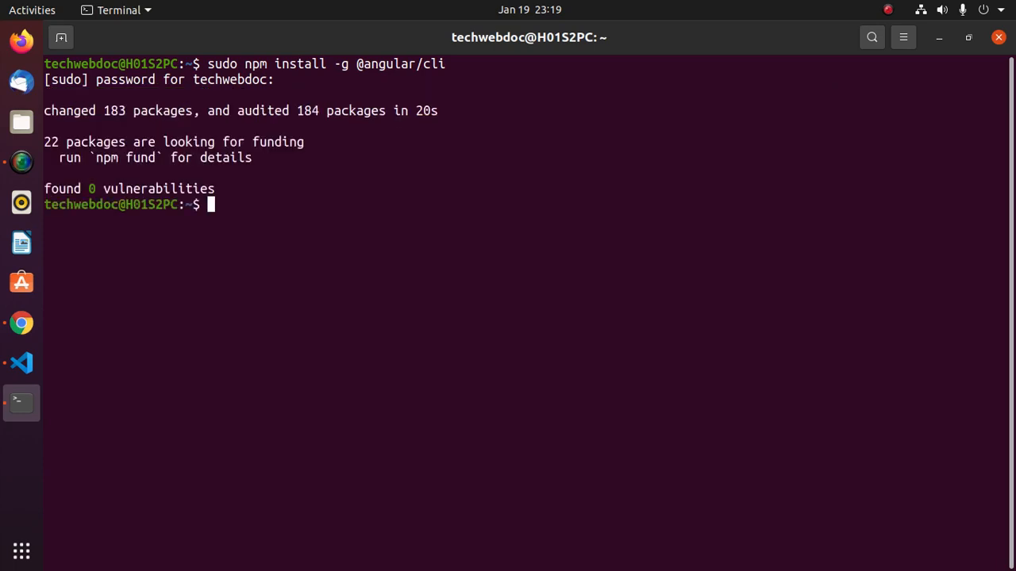
Step: Verify ng --version reports Angular CLI 13.1.3 and return to the setup guide
{"action": "type", "text": "ng"}
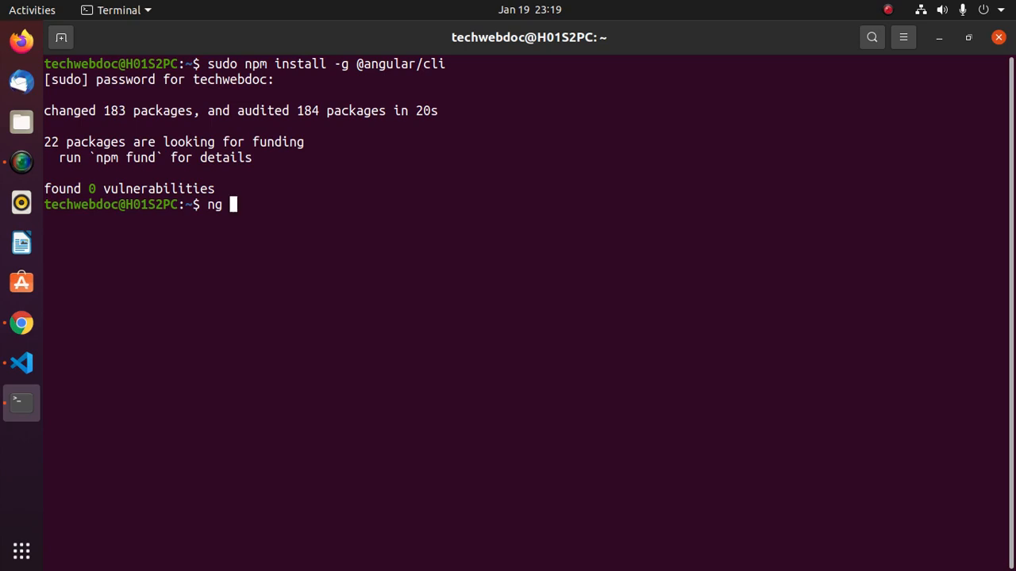
{"action": "type", "text": "-"}
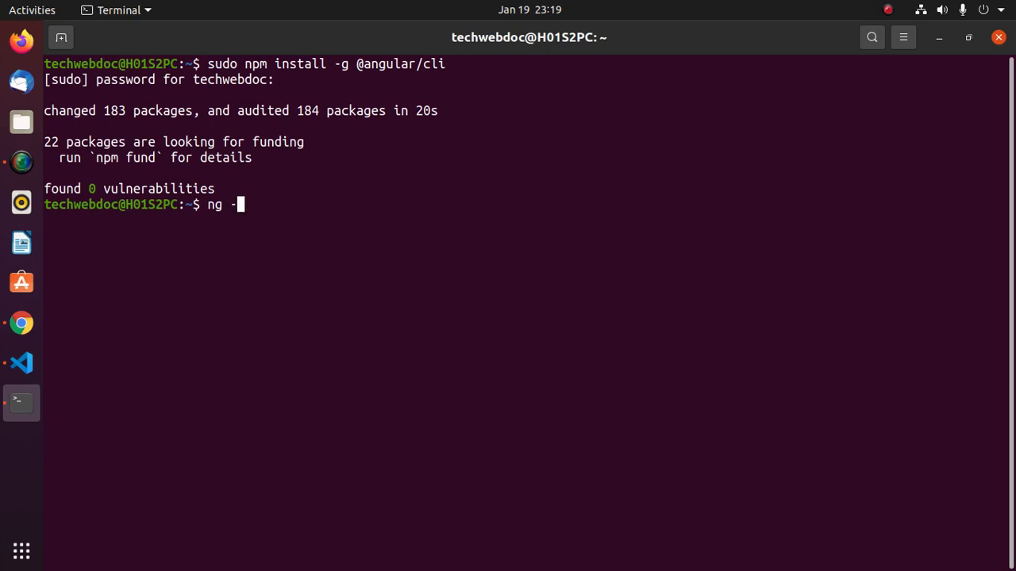
{"action": "type", "text": "-versi"}
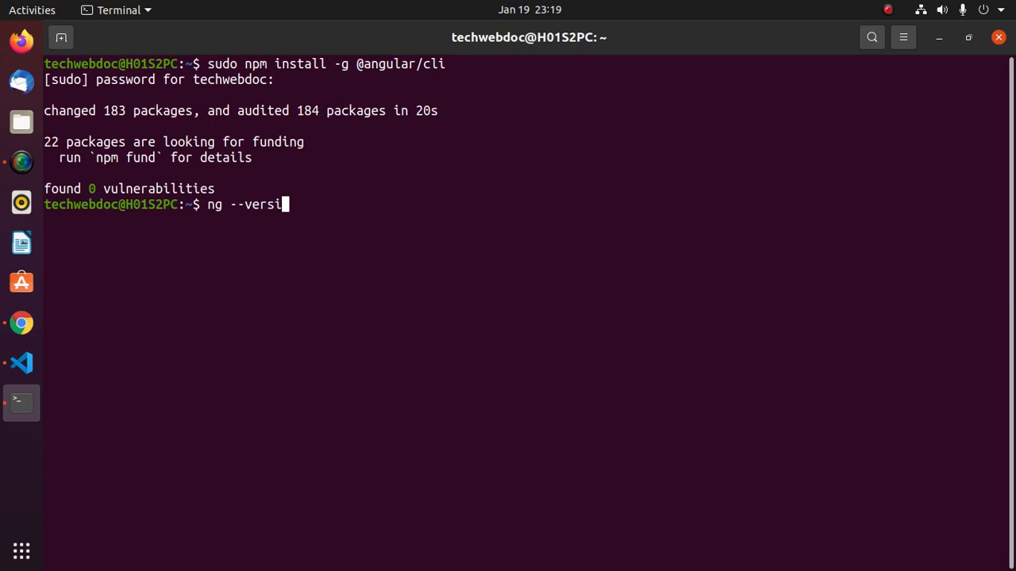
{"action": "key", "text": "Return"}
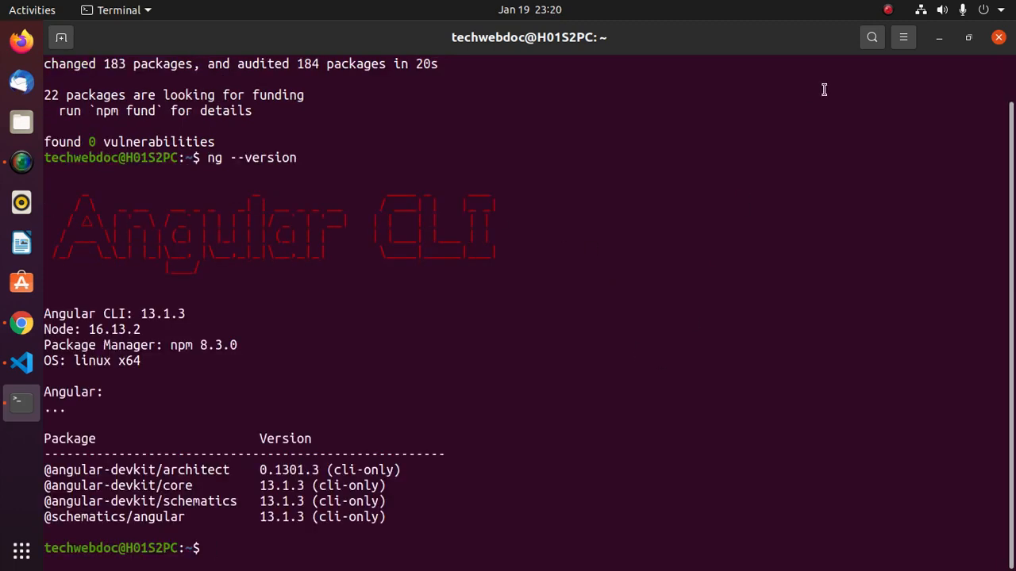
{"action": "left_click", "coordinate": [23, 324]}
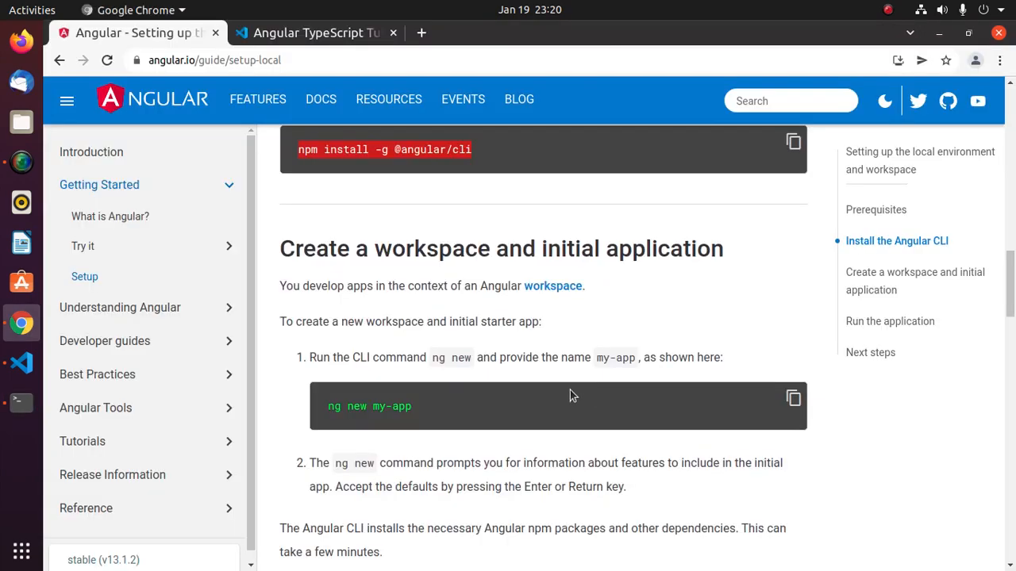
Step: View the ng new my-app workspace instructions, then return to the terminal
{"action": "scroll", "scroll_direction": "down", "scroll_amount": 3}
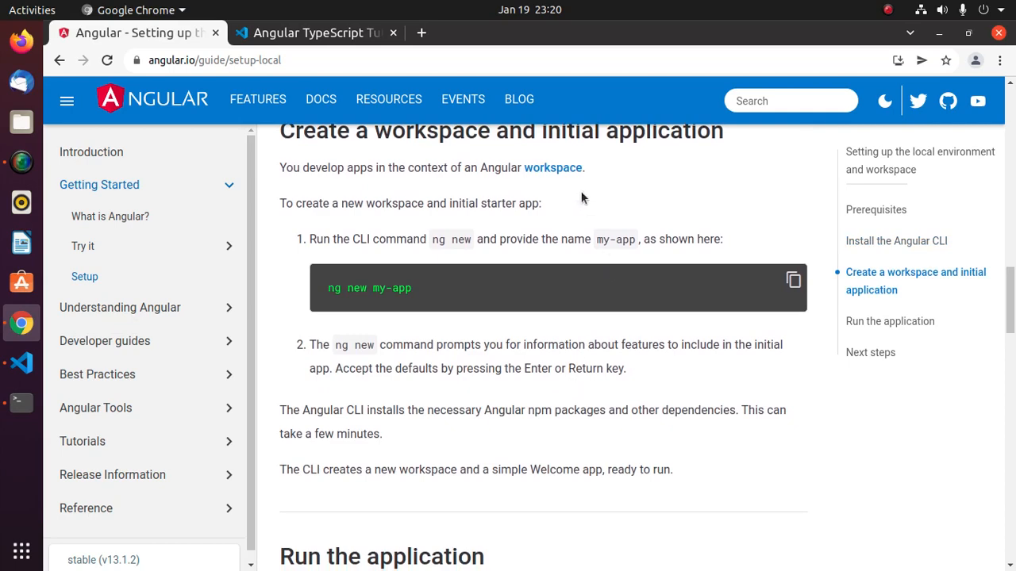
{"action": "left_click", "coordinate": [22, 403]}
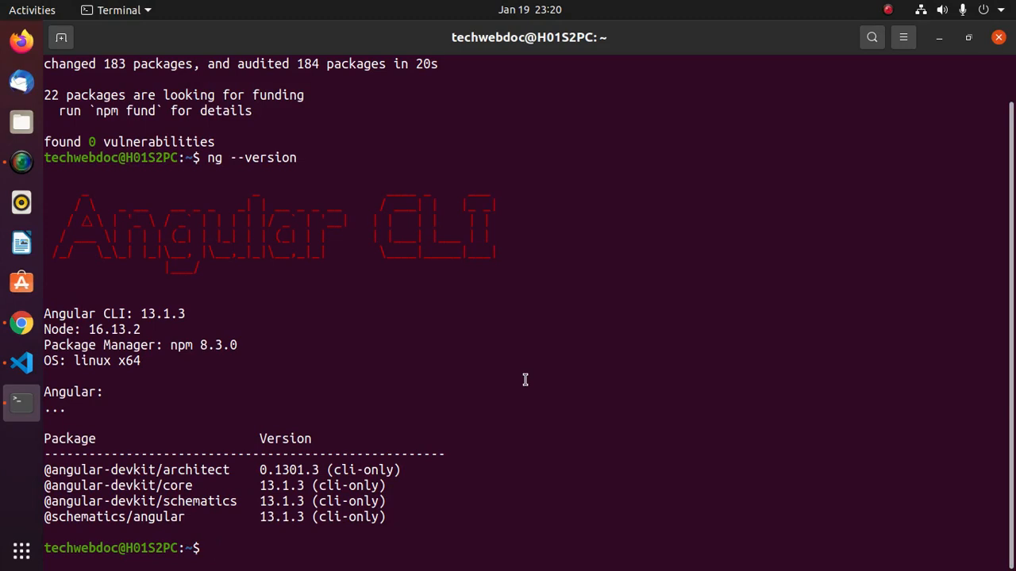
Step: Create the mynewapp project with ng new, answering y to routing and choosing Sass styles
{"action": "type", "text": "ng new"}
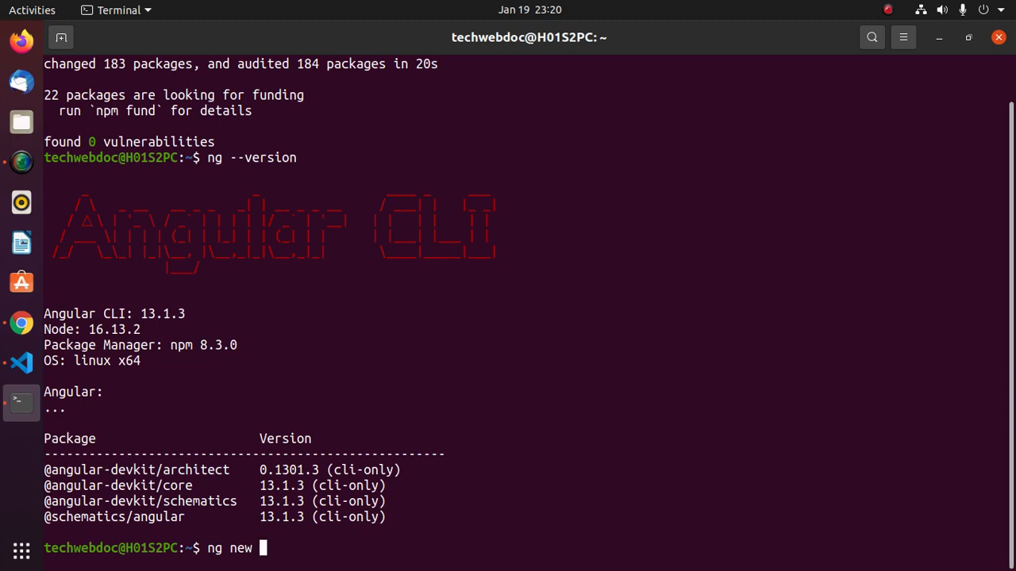
{"action": "type", "text": "mynewa"}
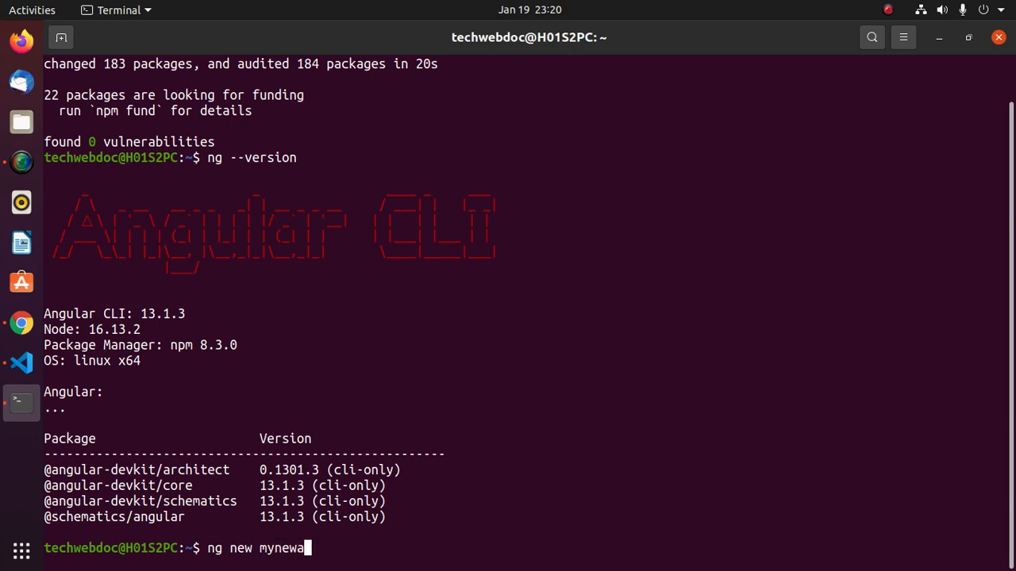
{"action": "type", "text": "pp"}
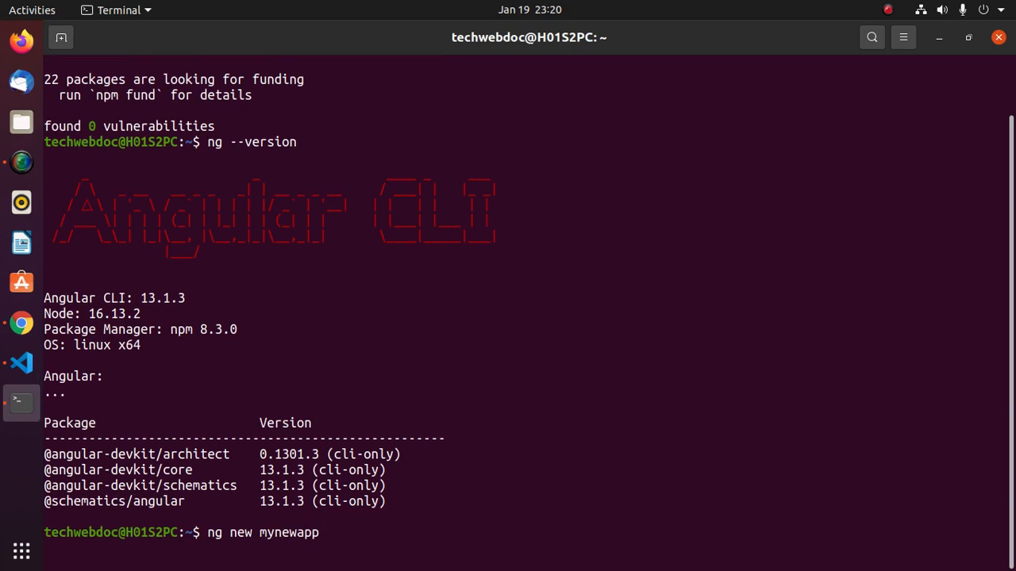
{"action": "key", "text": "Return"}
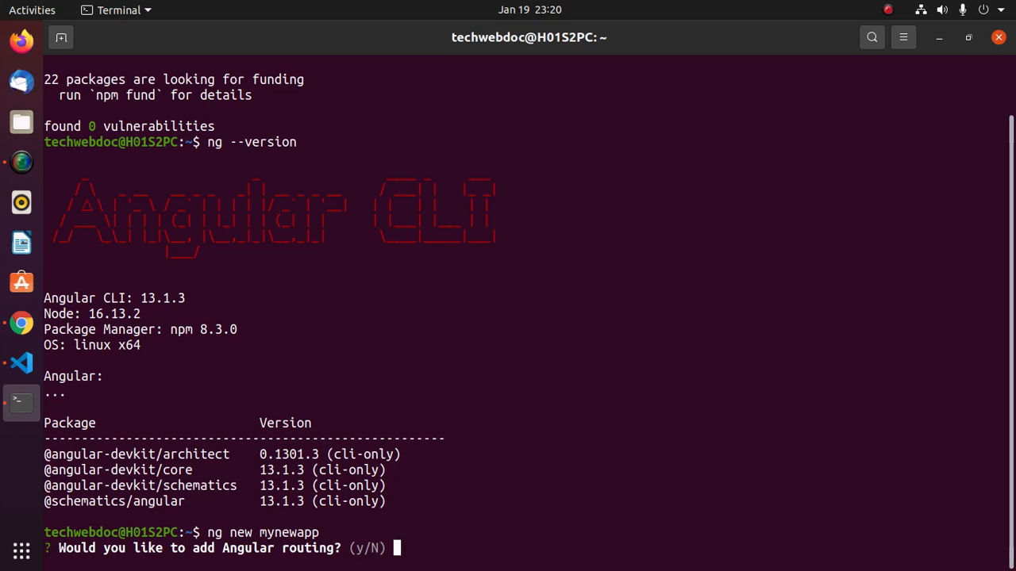
{"action": "type", "text": "y"}
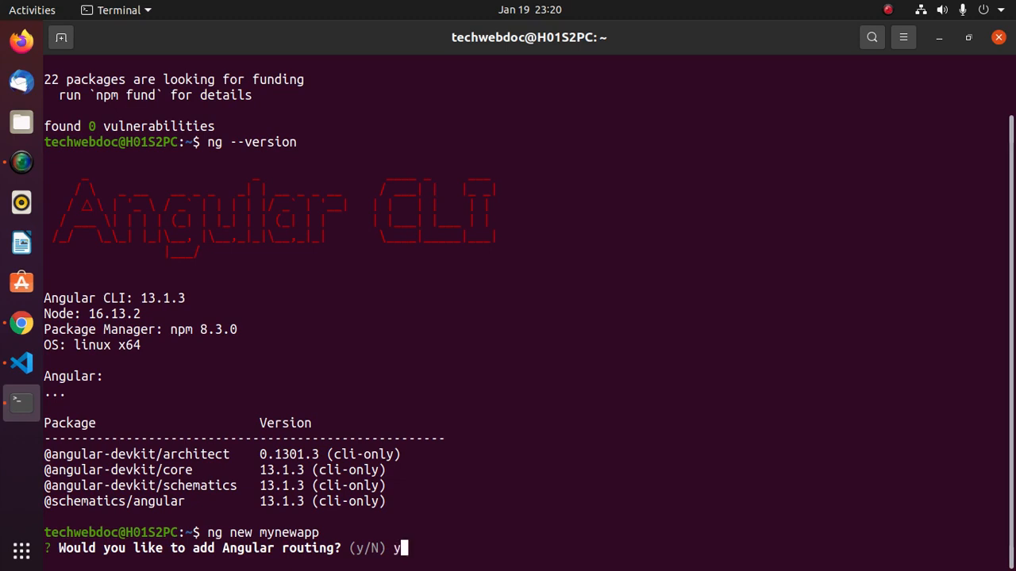
{"action": "key", "text": "Return"}
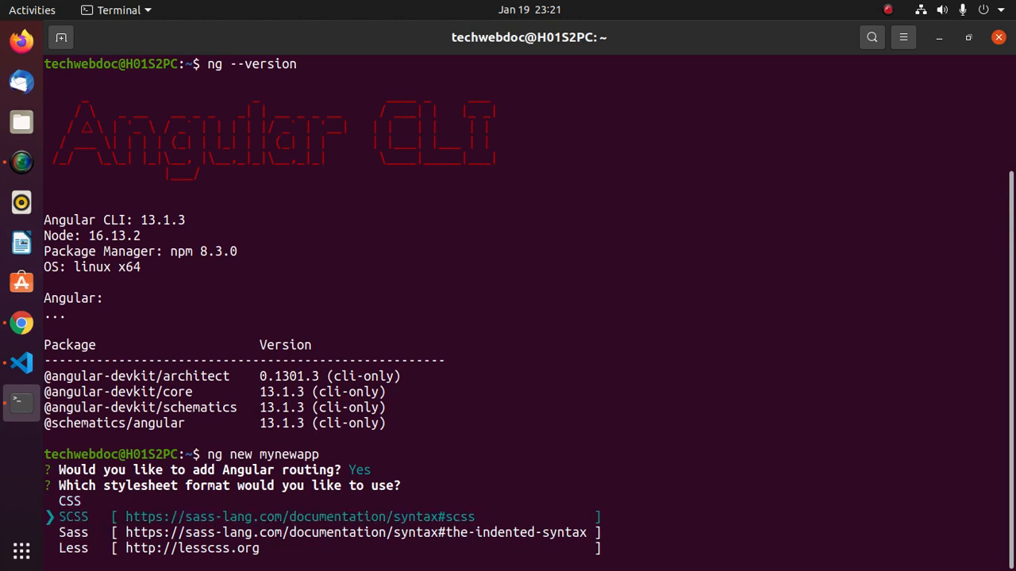
{"action": "key", "text": "Down"}
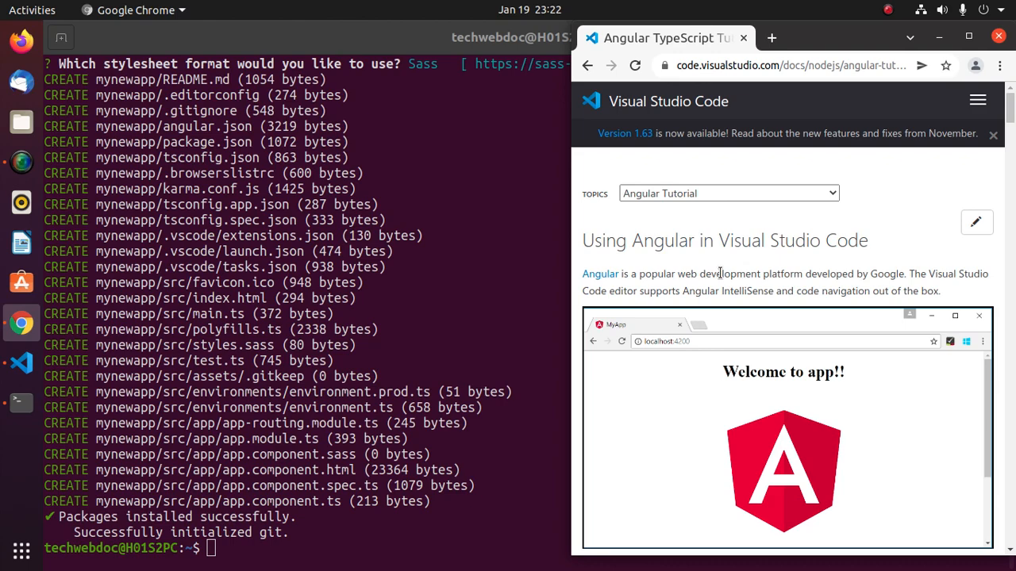
Step: Scroll the VS Code Angular tutorial to the ng serve and code . sections
{"action": "scroll", "scroll_direction": "down", "scroll_amount": 3}
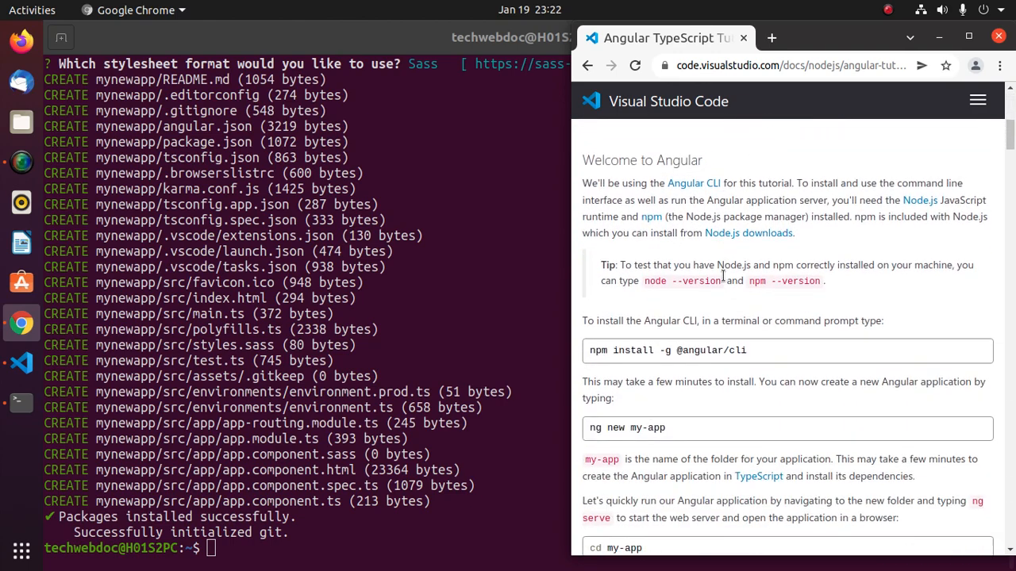
{"action": "scroll", "scroll_direction": "down", "scroll_amount": 3}
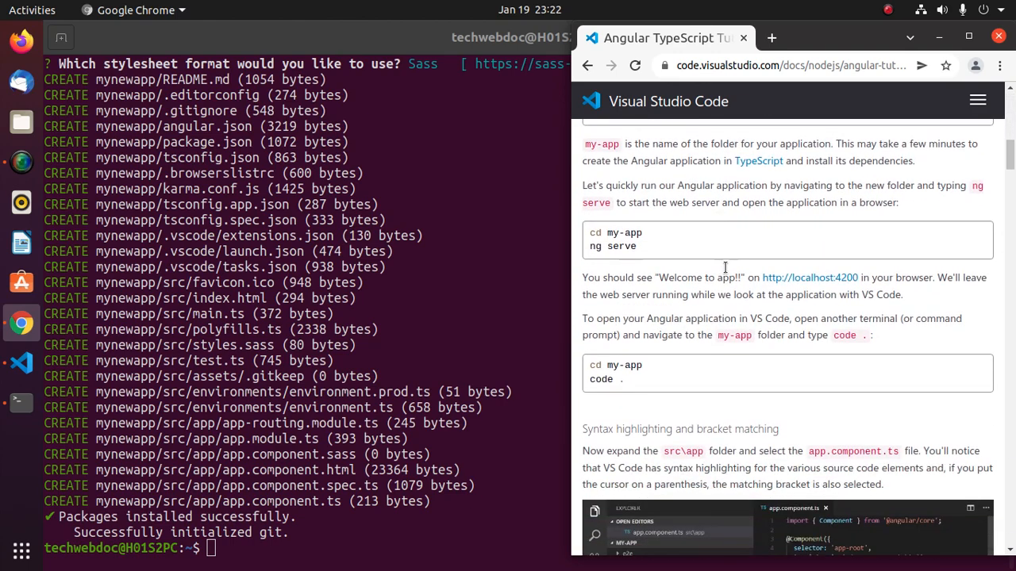
{"action": "mouse_move", "coordinate": [781, 229]}
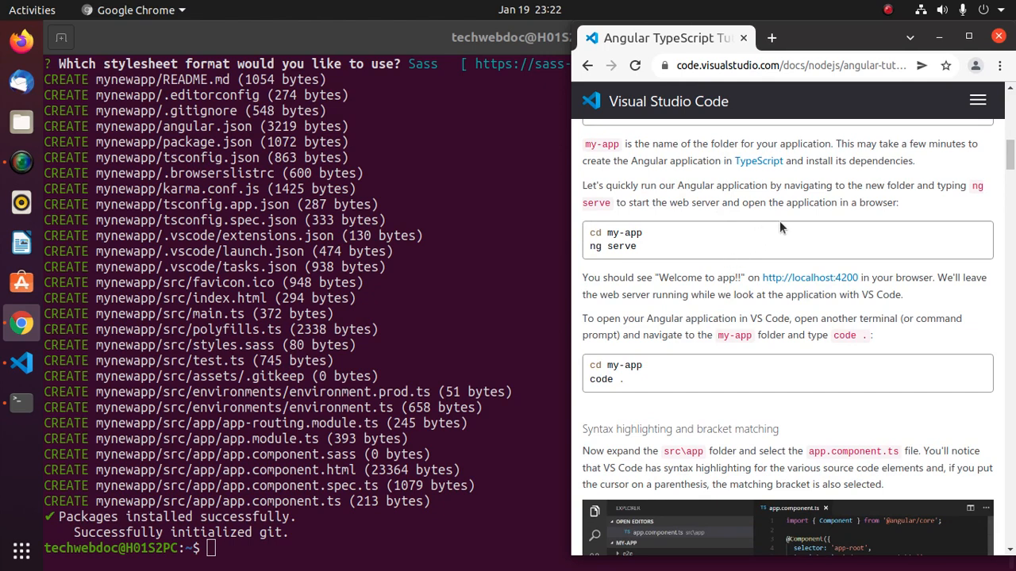
{"action": "mouse_move", "coordinate": [895, 207]}
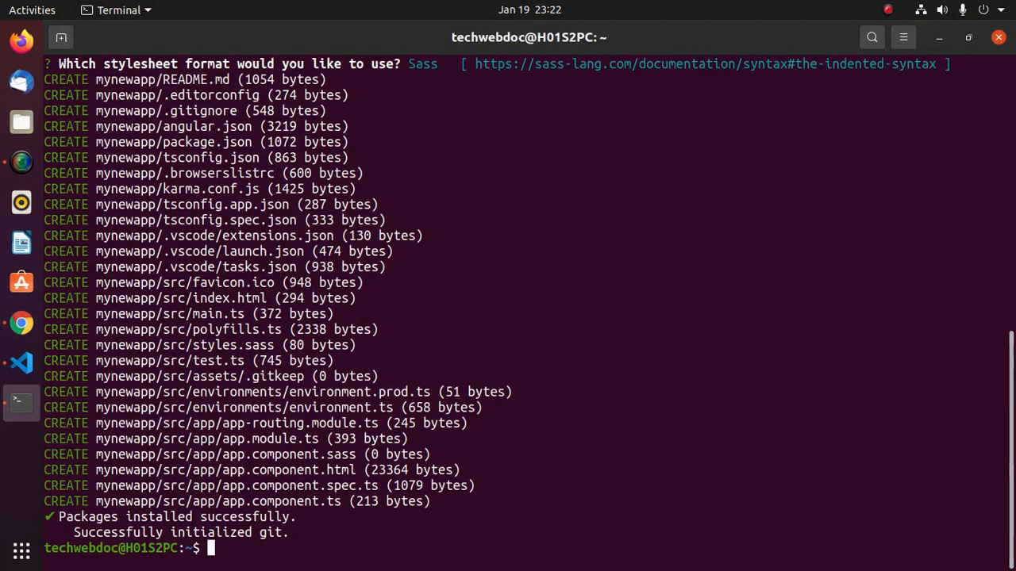
Step: Enter the mynewapp folder with cd and launch the project in VS Code via code
{"action": "type", "text": "cd mynewapp/"}
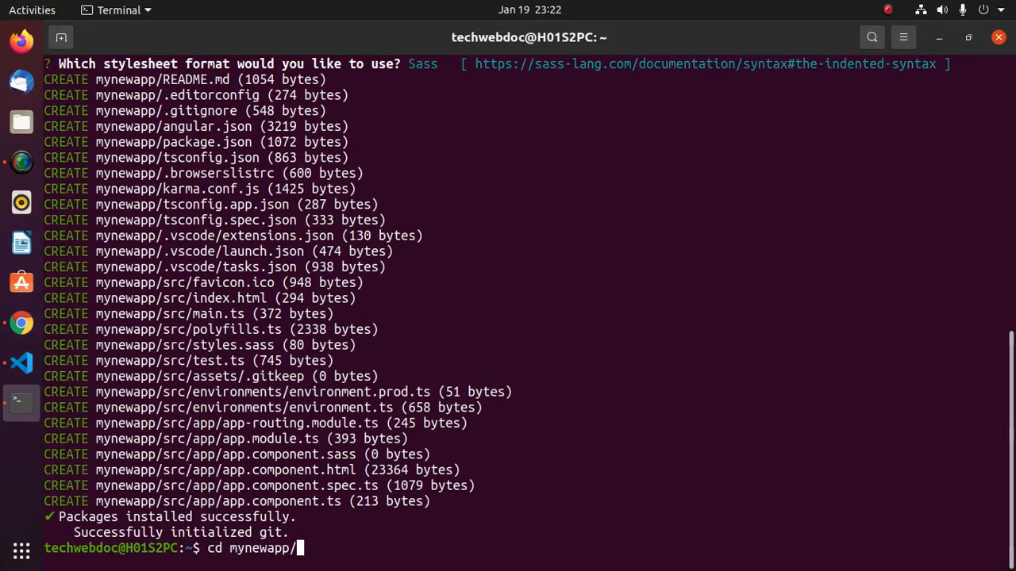
{"action": "key", "text": "Return"}
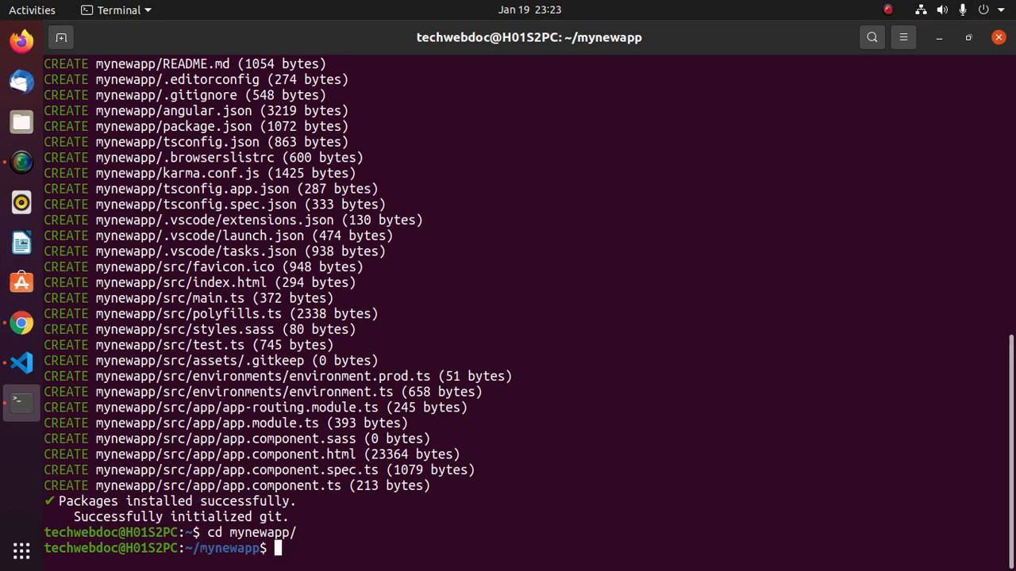
{"action": "mouse_move", "coordinate": [257, 549]}
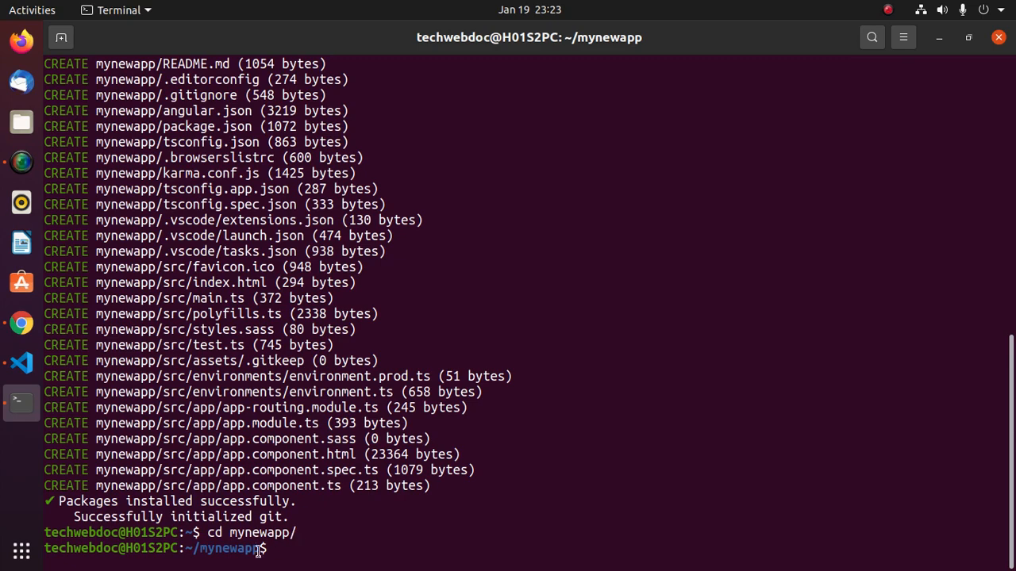
{"action": "type", "text": "co"}
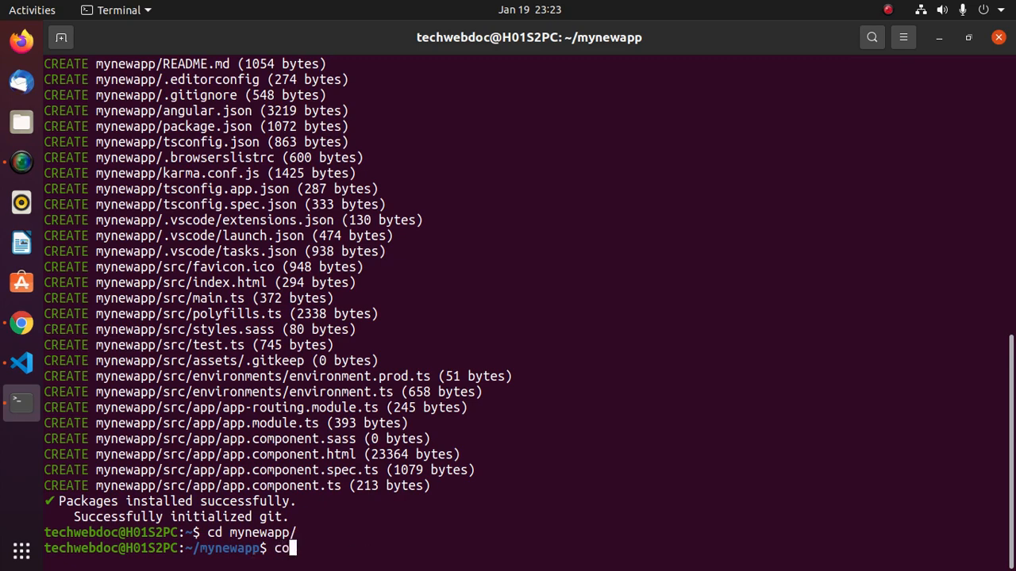
{"action": "type", "text": "de ."}
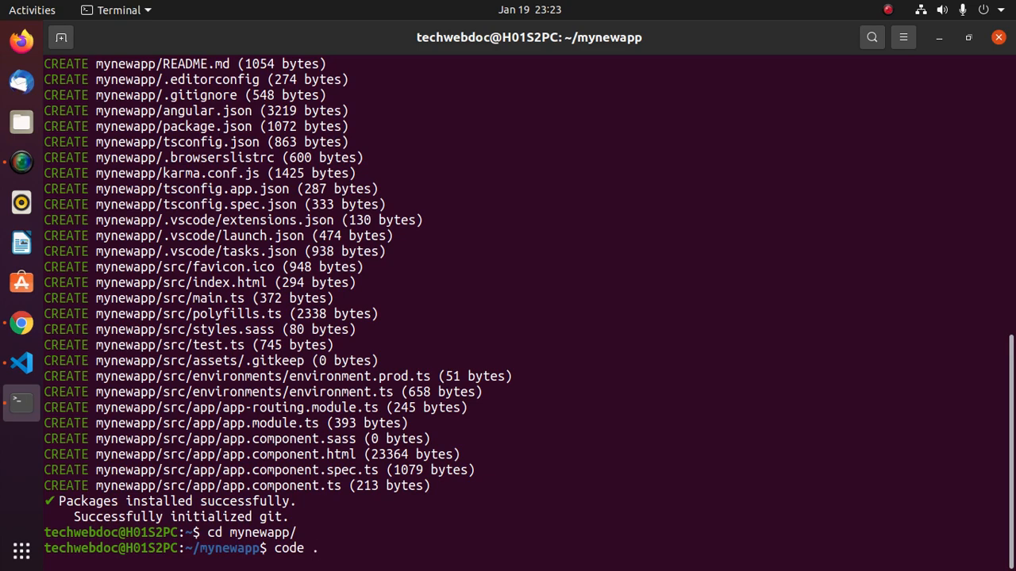
{"action": "key", "text": "Return"}
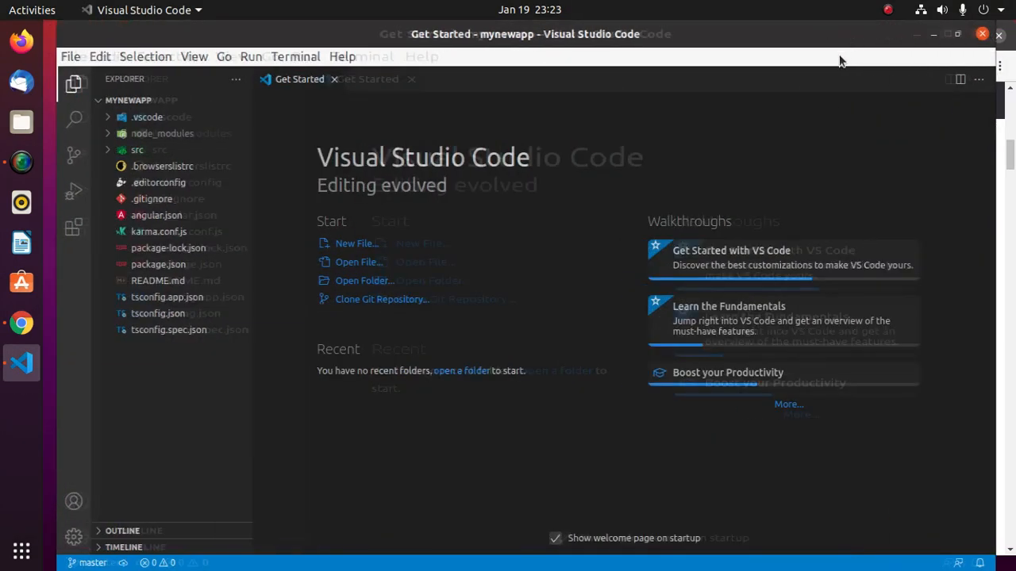
{"action": "left_click", "coordinate": [22, 324]}
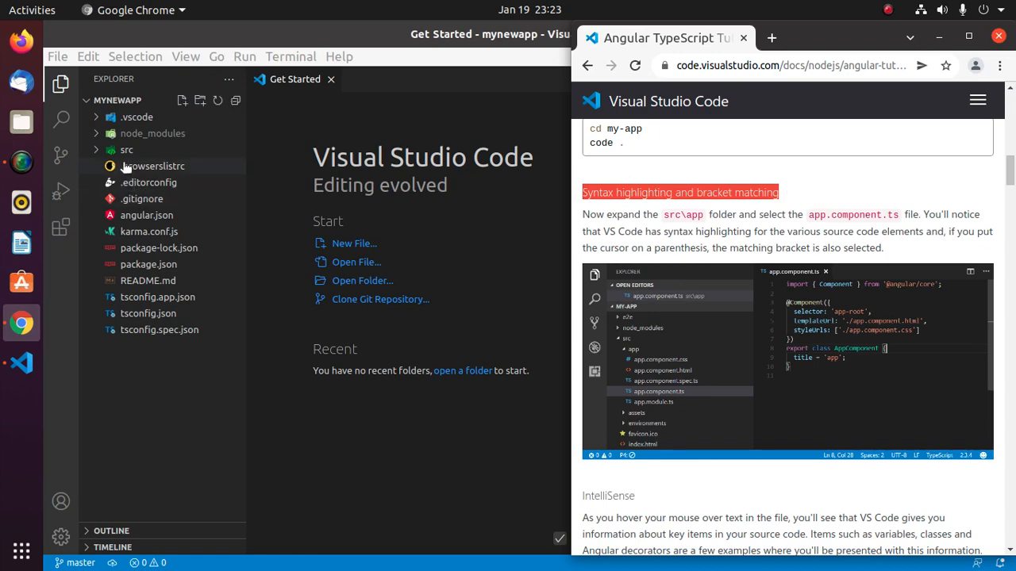
Step: Expand the src and app folders in Explorer to reveal app.component.ts
{"action": "left_click", "coordinate": [127, 150]}
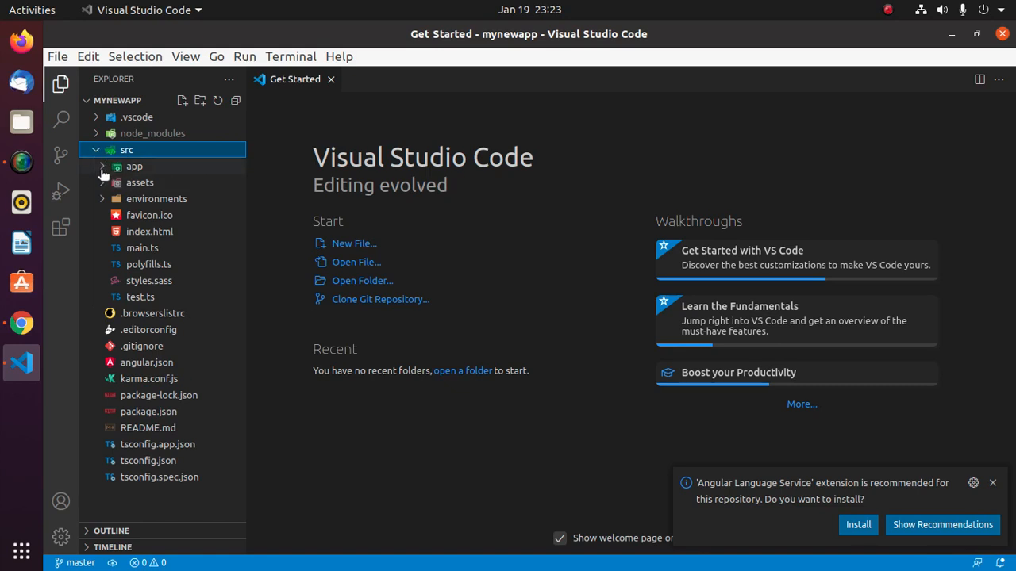
{"action": "left_click", "coordinate": [133, 166]}
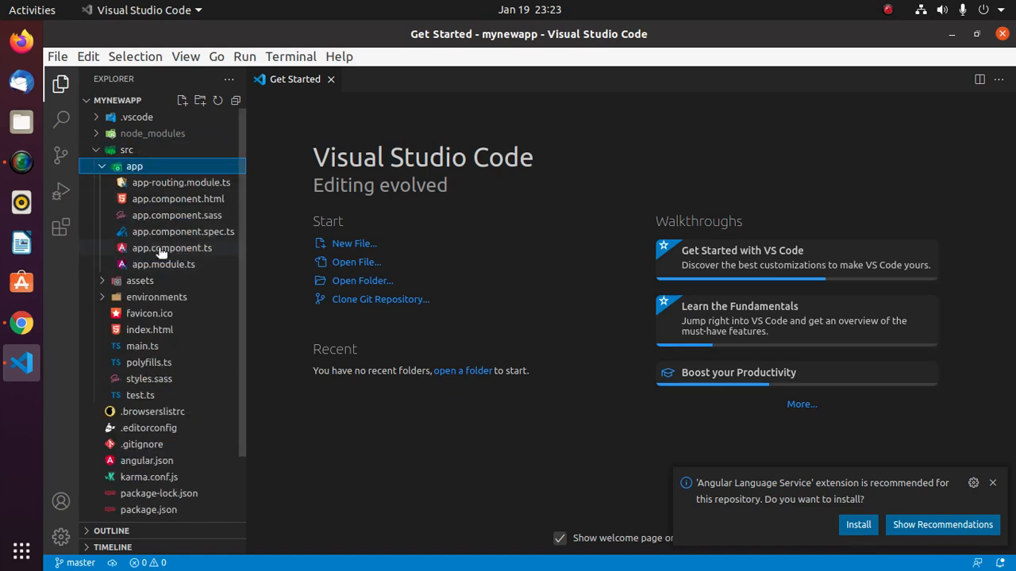
{"action": "mouse_move", "coordinate": [171, 248]}
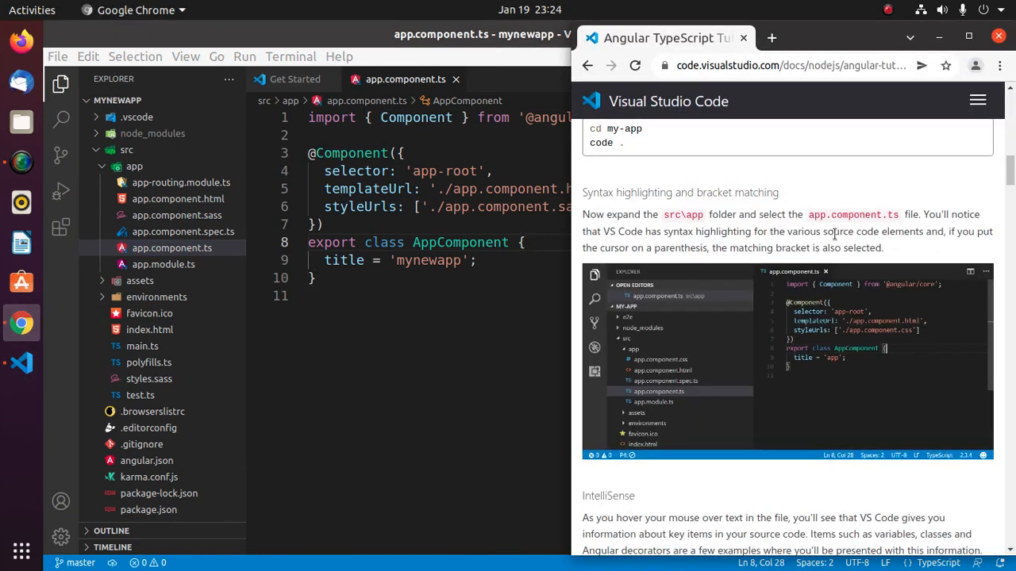
{"action": "mouse_move", "coordinate": [587, 241]}
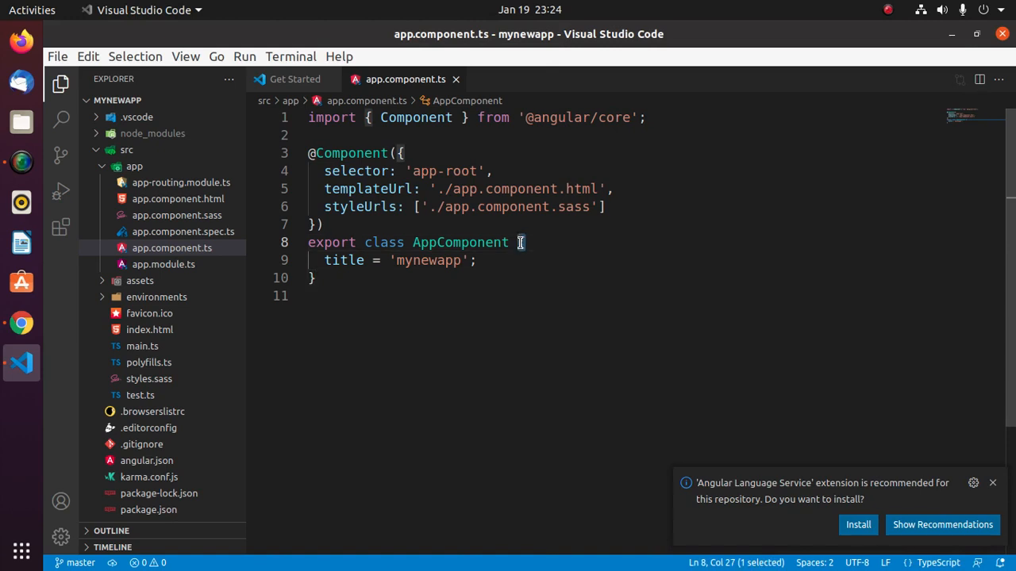
{"action": "left_click", "coordinate": [524, 241]}
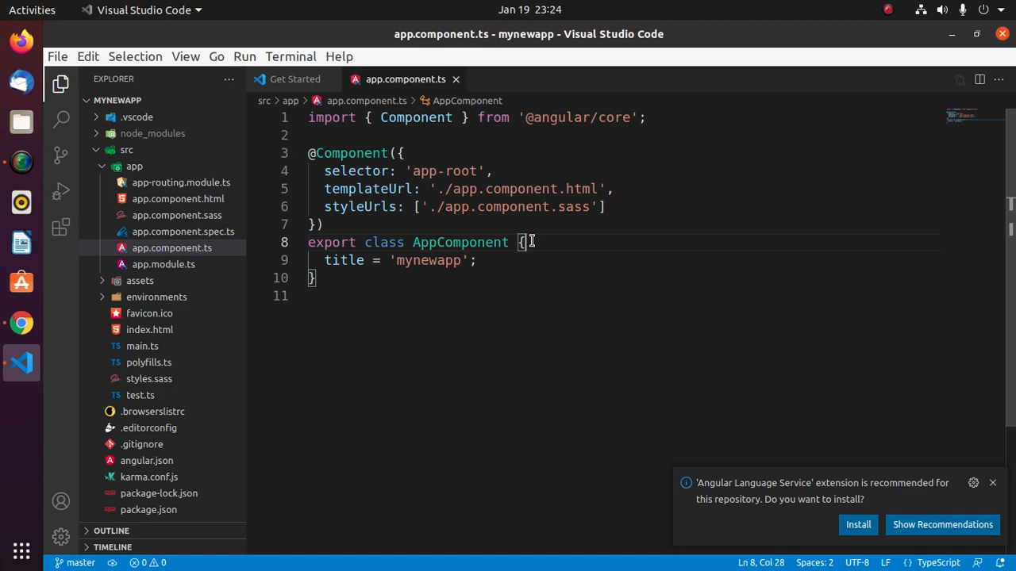
{"action": "mouse_move", "coordinate": [312, 278]}
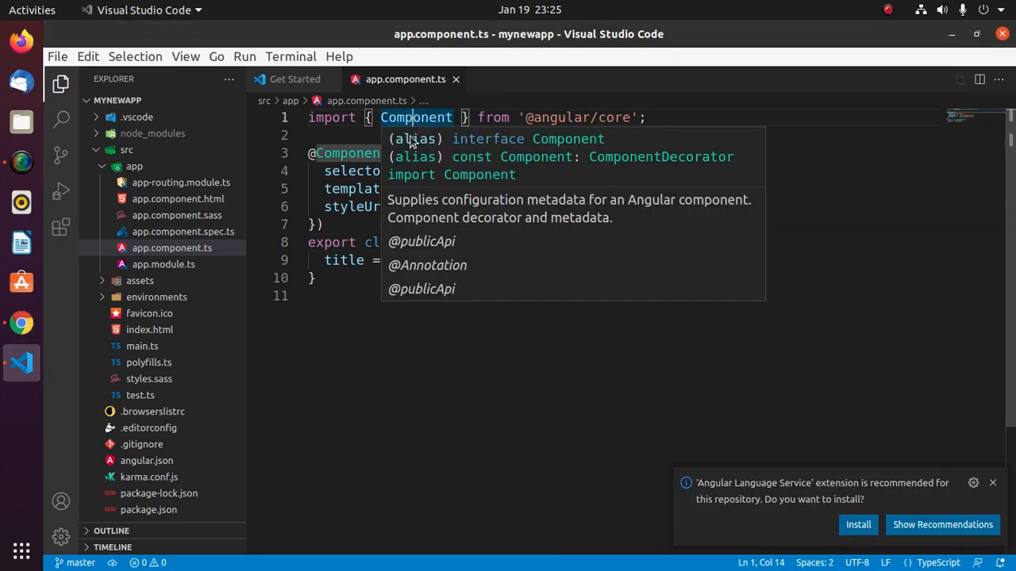
{"action": "mouse_move", "coordinate": [384, 149]}
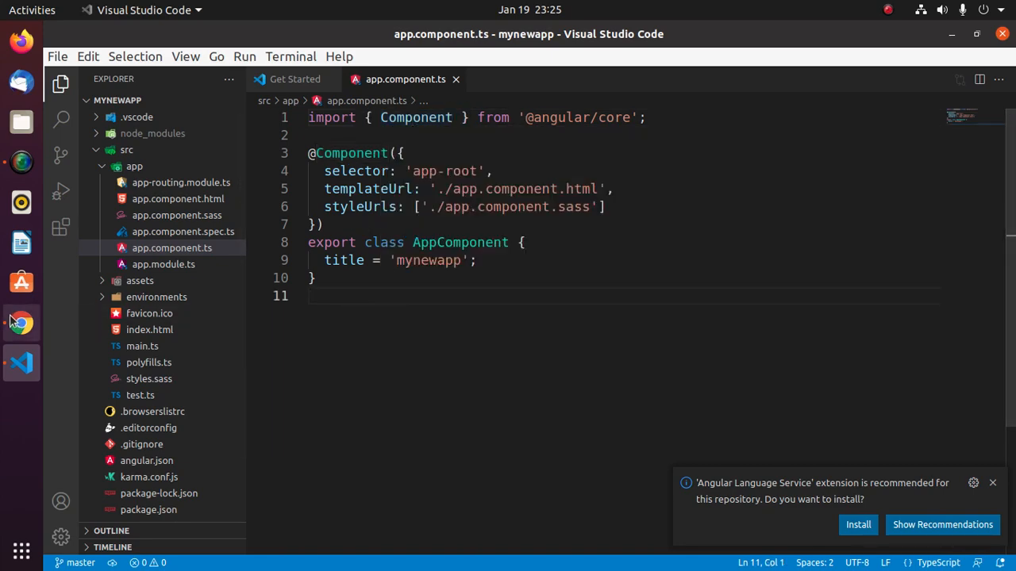
{"action": "left_click", "coordinate": [23, 324]}
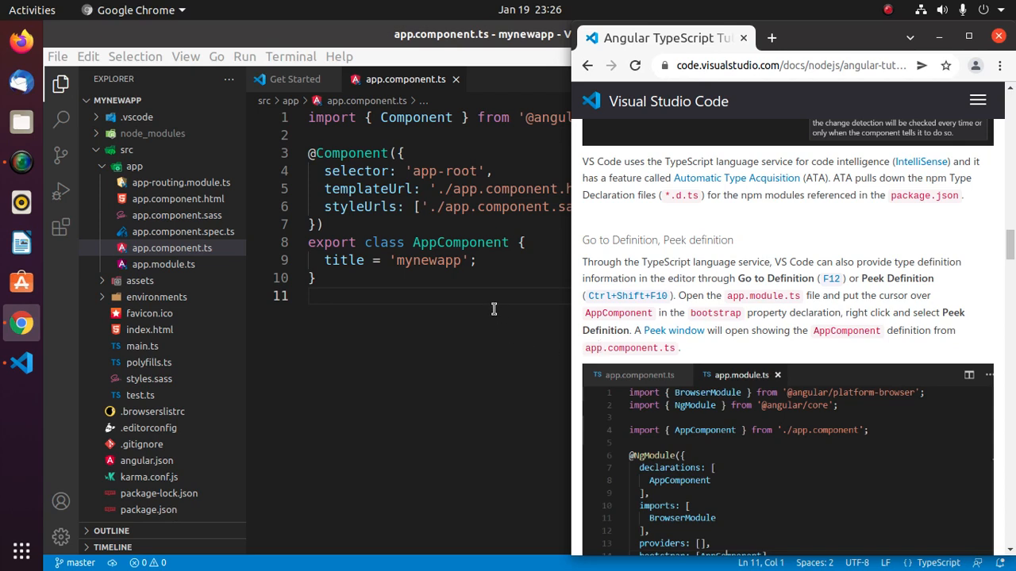
{"action": "mouse_move", "coordinate": [300, 343]}
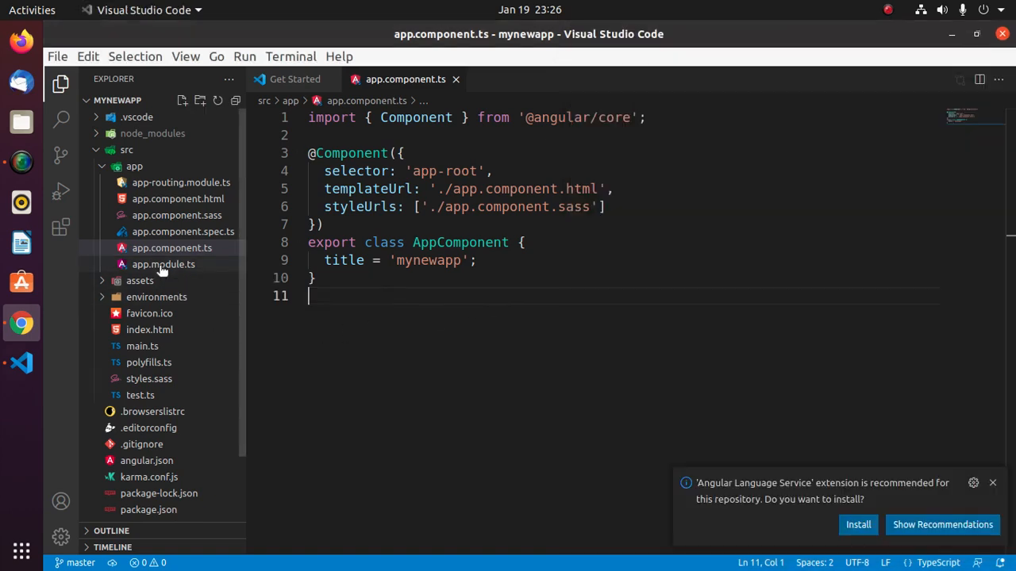
Step: Open app.module.ts, select AppRoutingModule, and switch to app-routing.module.ts
{"action": "left_click", "coordinate": [164, 264]}
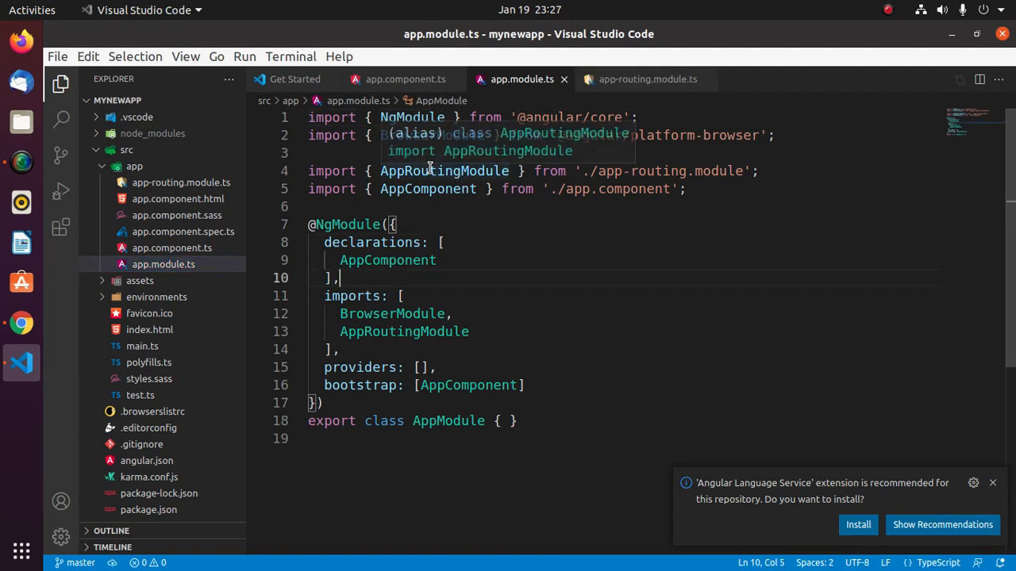
{"action": "double_click", "coordinate": [444, 171]}
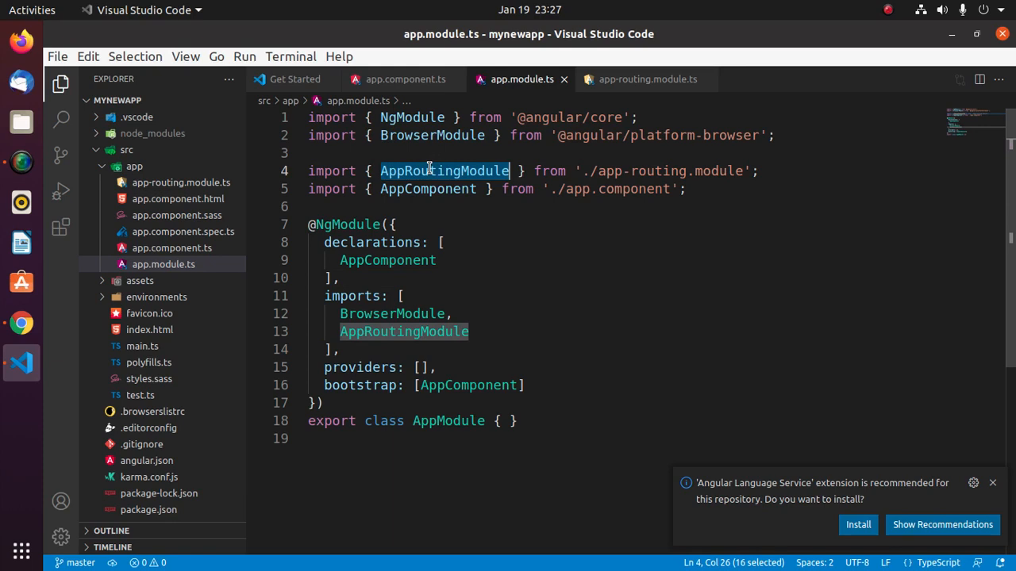
{"action": "left_click", "coordinate": [647, 79]}
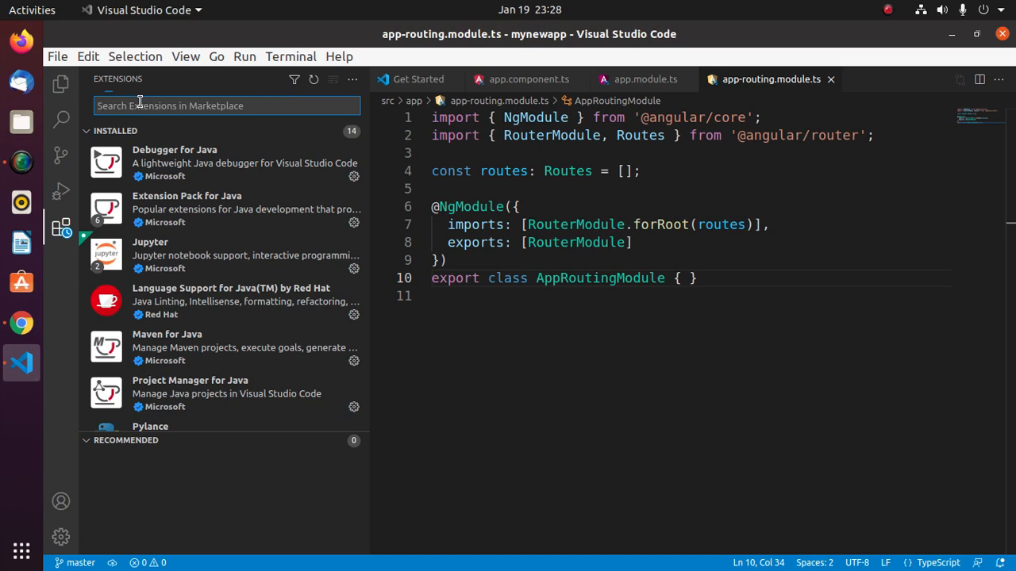
Step: Search 'angular' in the Extensions Marketplace, then return to app.module.ts
{"action": "type", "text": "angul"}
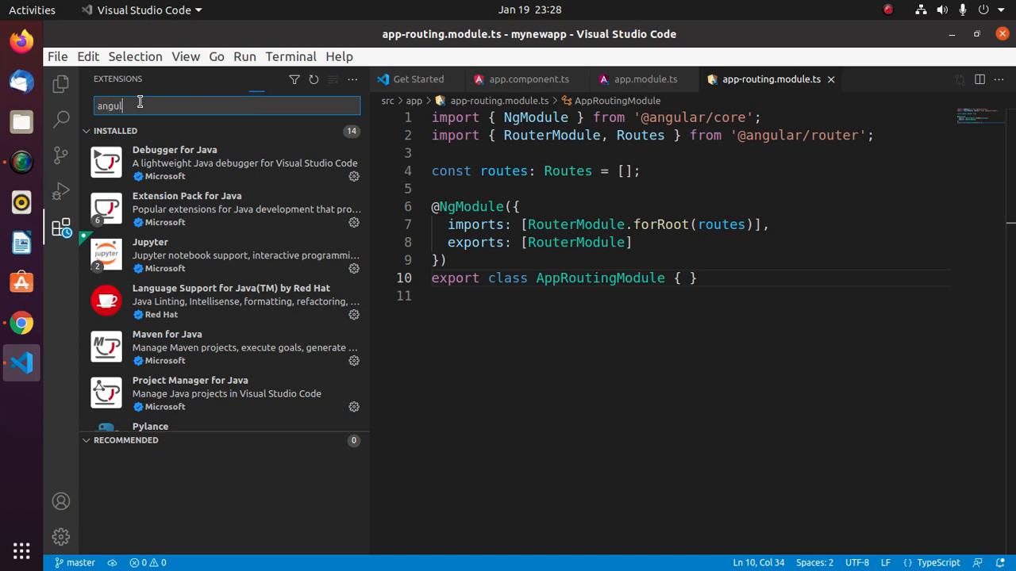
{"action": "type", "text": "ar"}
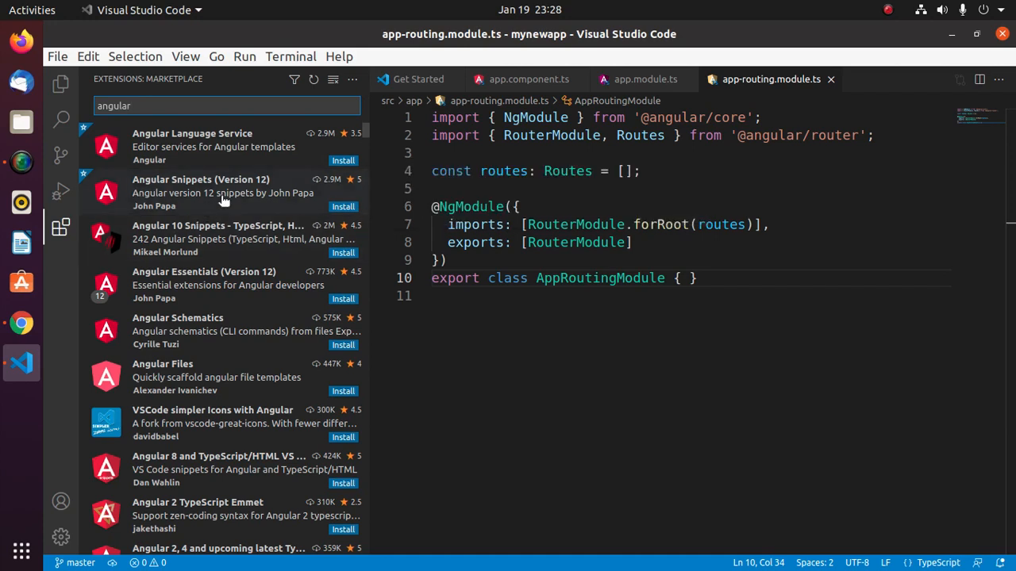
{"action": "mouse_move", "coordinate": [222, 194]}
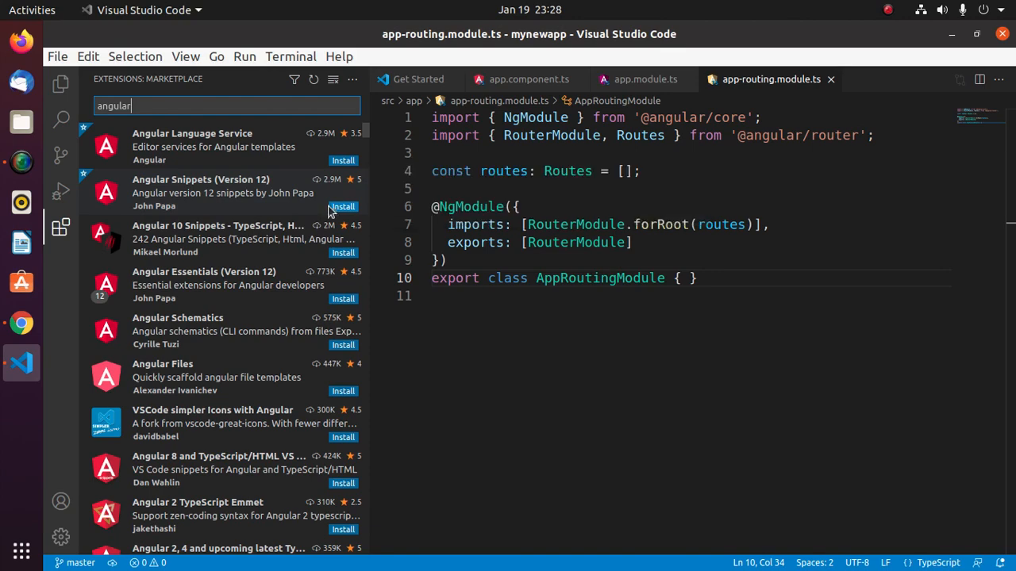
{"action": "left_click", "coordinate": [343, 206]}
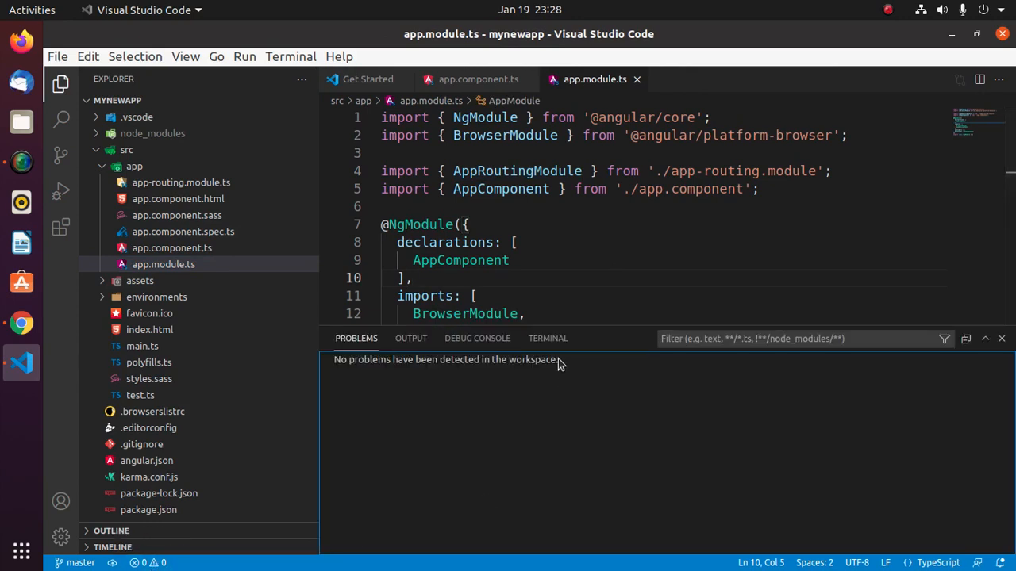
Step: Run 'ng serve --open' in the integrated terminal and let mynewapp compile on localhost:4200
{"action": "left_click", "coordinate": [548, 338]}
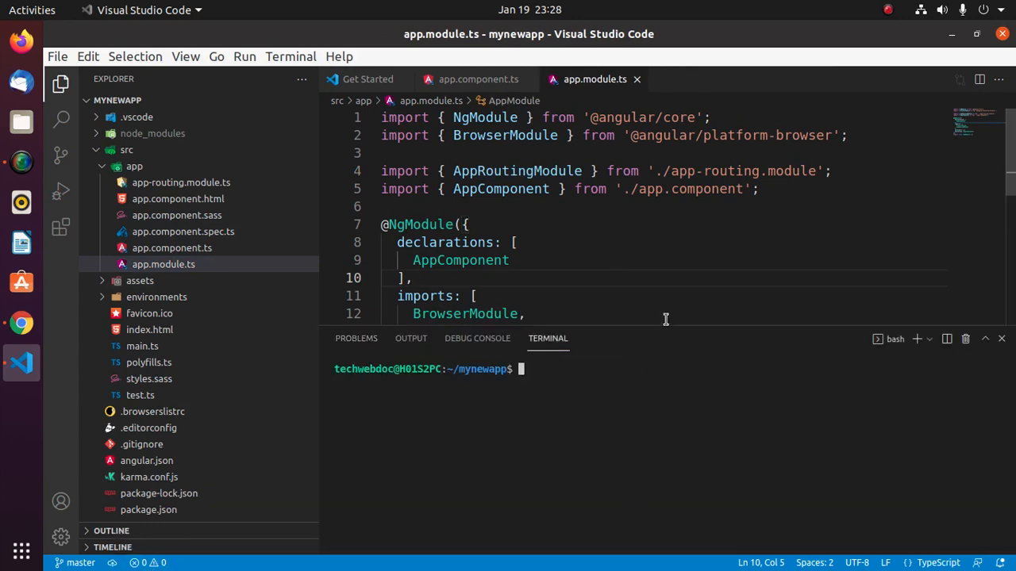
{"action": "left_click_drag", "start_coordinate": [641, 327], "coordinate": [641, 432]}
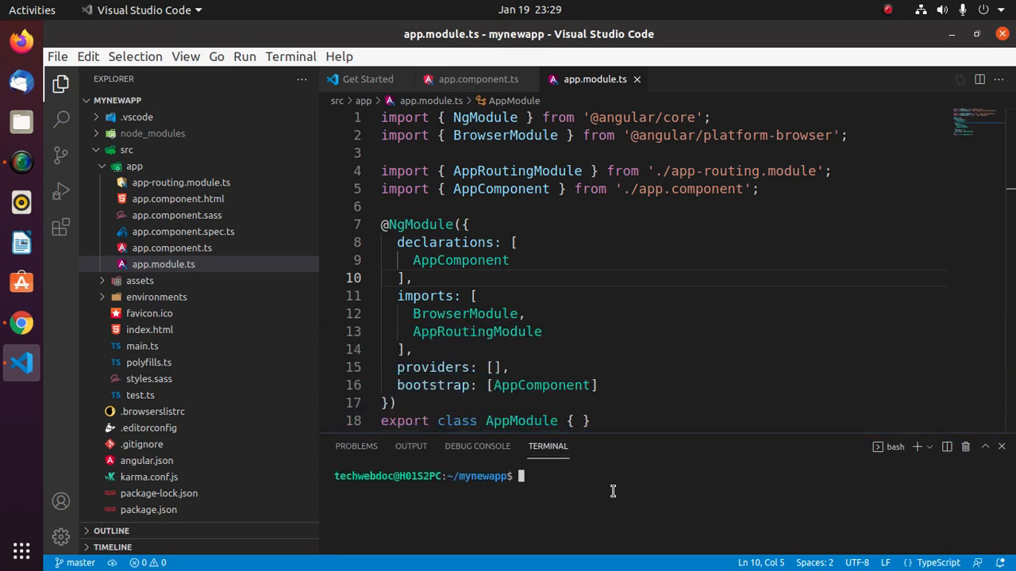
{"action": "type", "text": "ng se"}
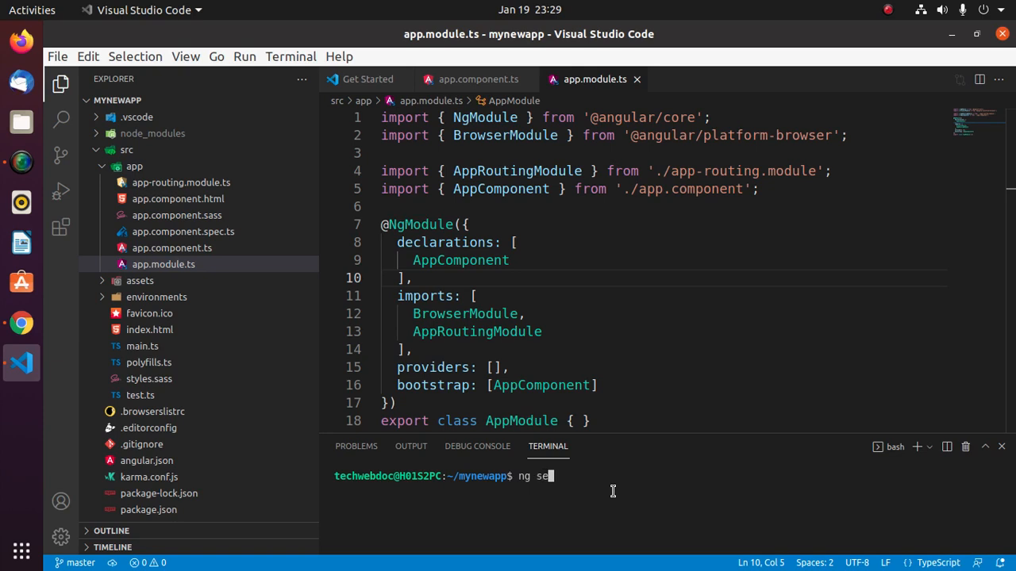
{"action": "type", "text": "rve"}
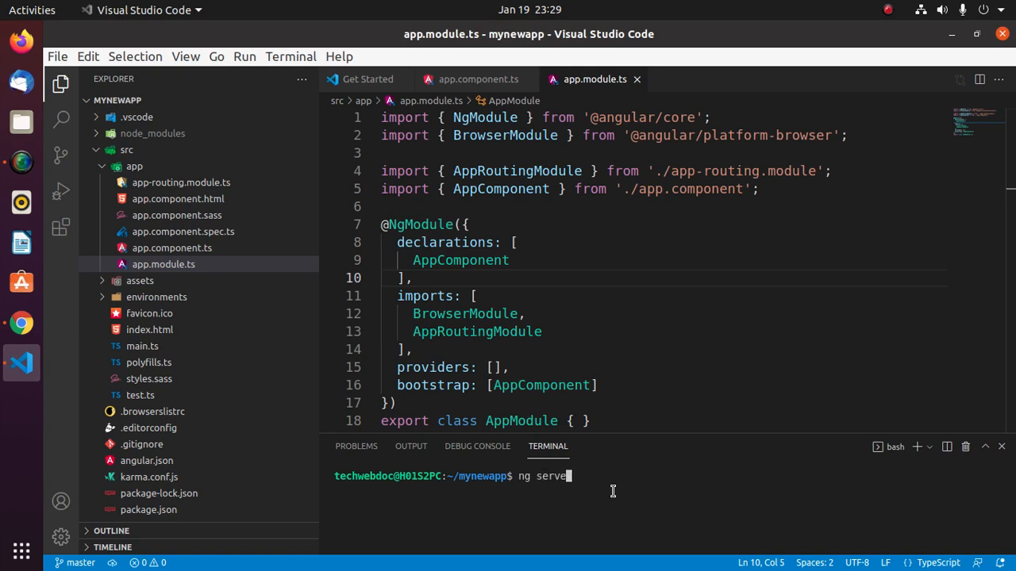
{"action": "type", "text": "--o"}
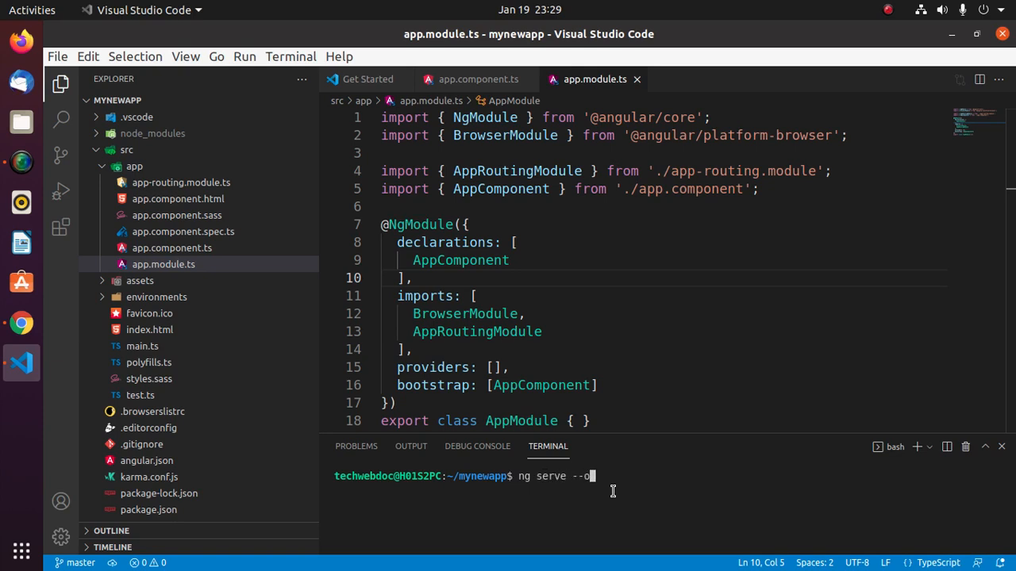
{"action": "type", "text": "pen"}
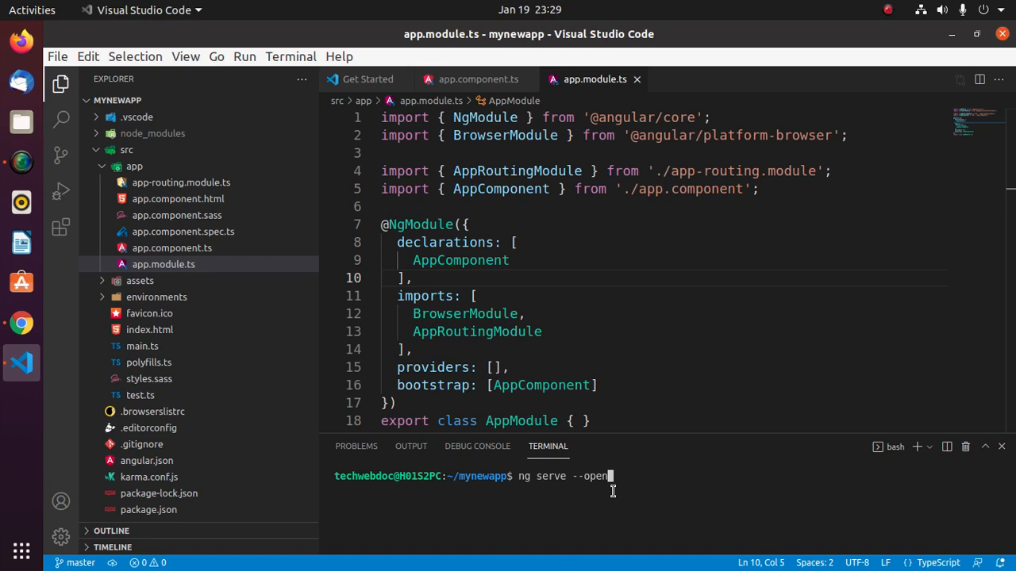
{"action": "key", "text": "Return"}
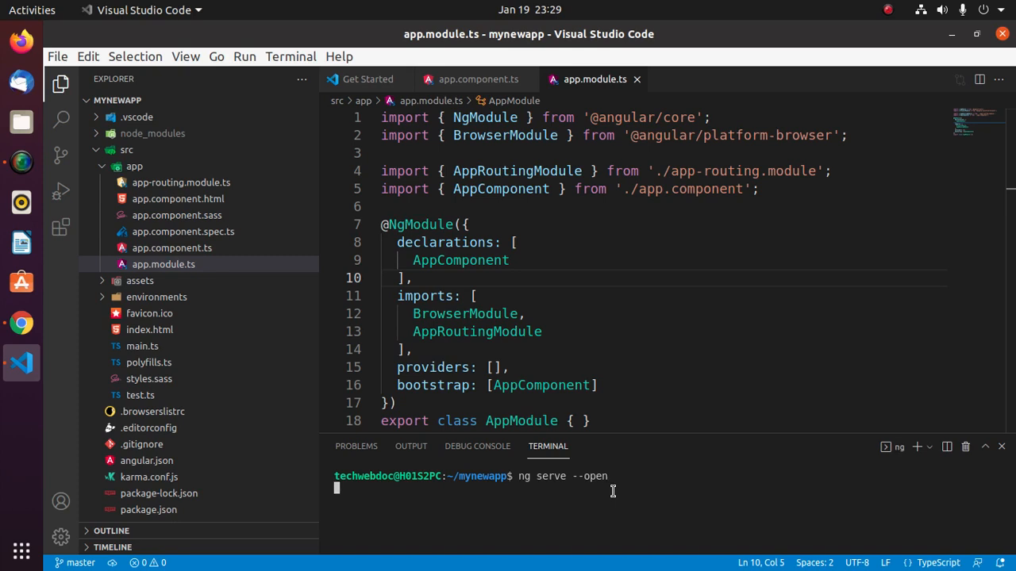
{"action": "mouse_move", "coordinate": [638, 445]}
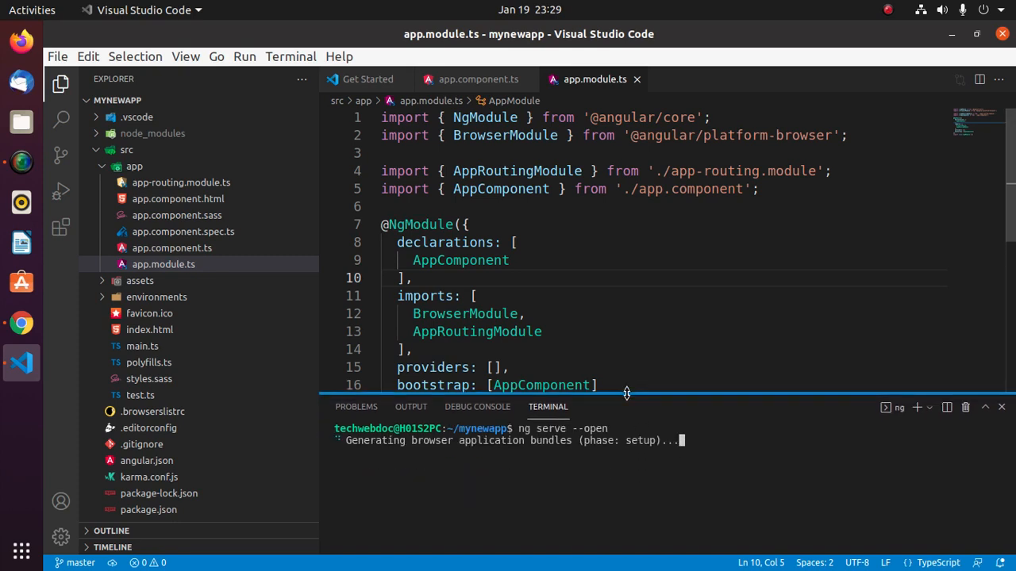
{"action": "mouse_move", "coordinate": [581, 518]}
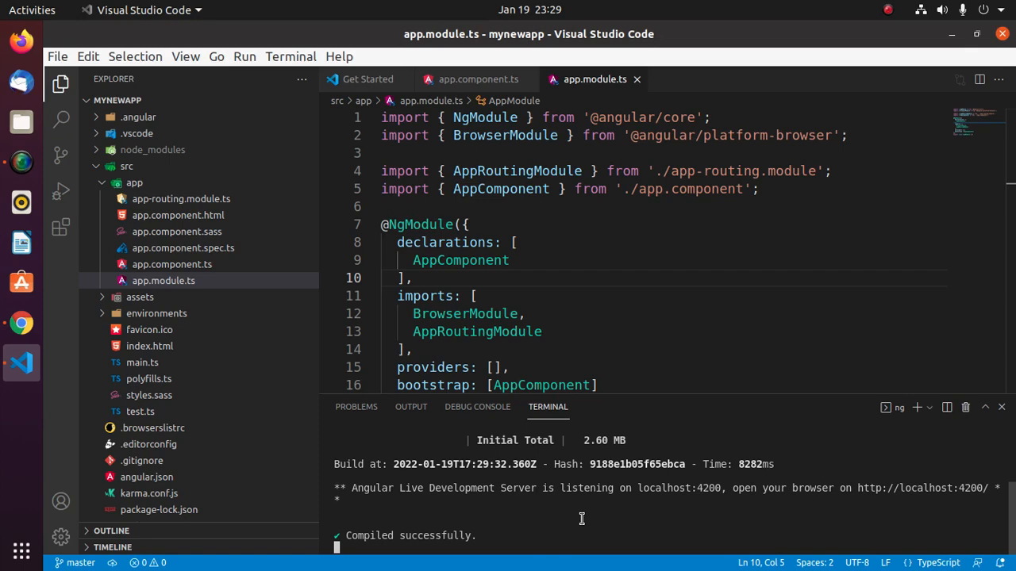
Step: Switch to Firefox to view the served app
{"action": "left_click", "coordinate": [22, 323]}
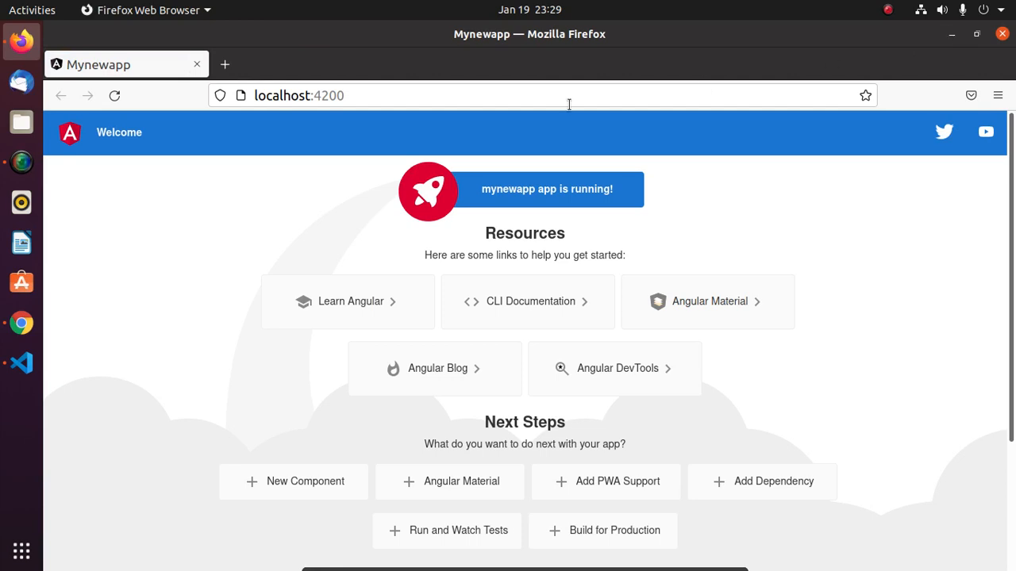
Step: Return from the localhost:4200 welcome page to app.component.ts in VS Code
{"action": "left_click", "coordinate": [22, 362]}
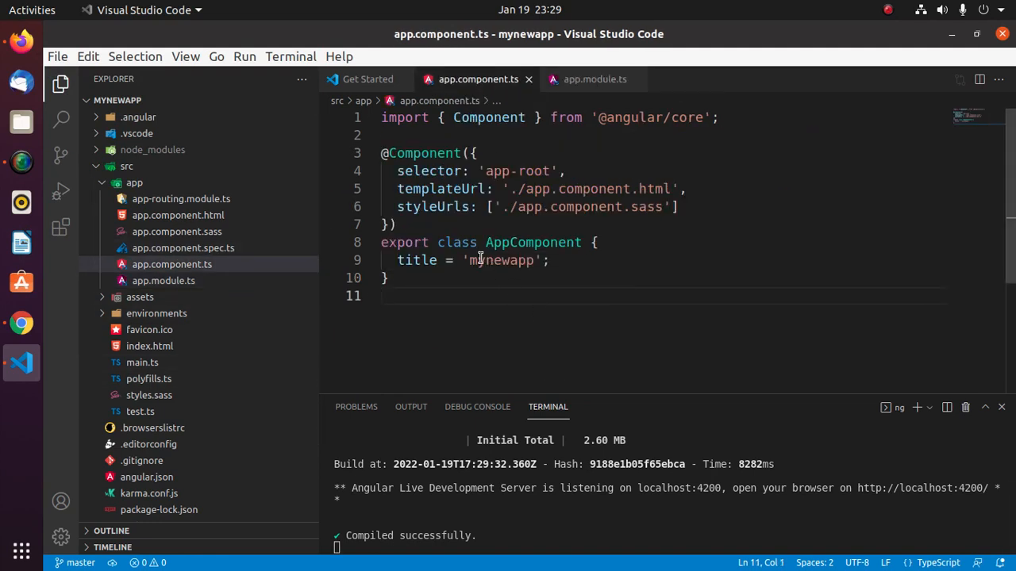
Step: Replace the 'mynewapp' title in app.component.ts with 'My First Angular App in VSCode'
{"action": "double_click", "coordinate": [502, 260]}
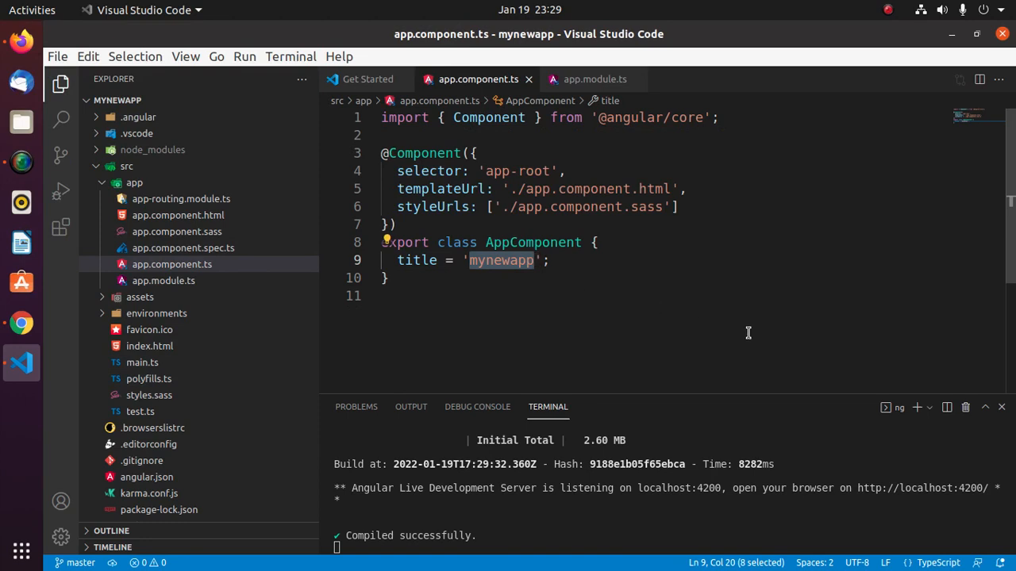
{"action": "mouse_move", "coordinate": [774, 332]}
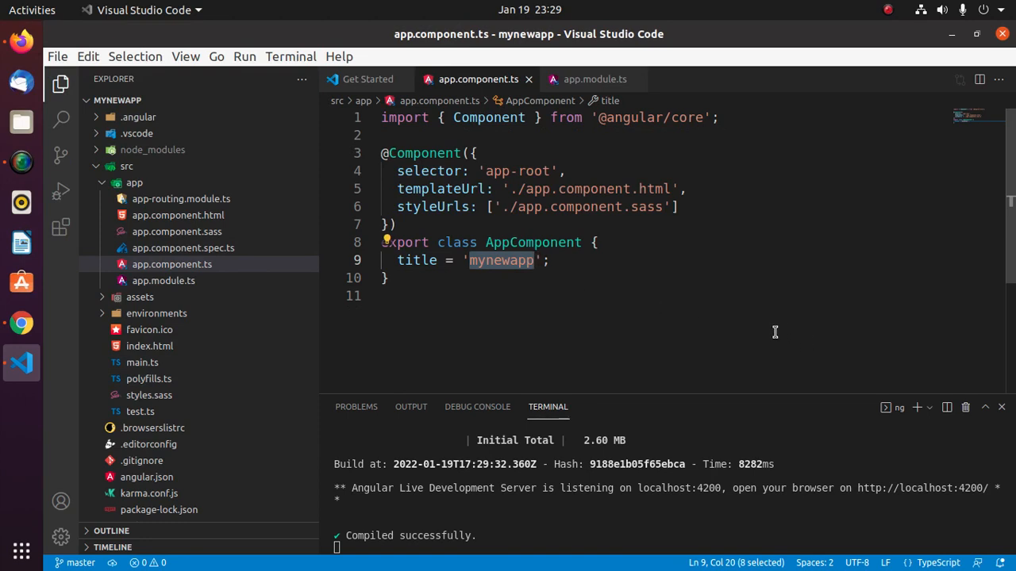
{"action": "type", "text": "M"}
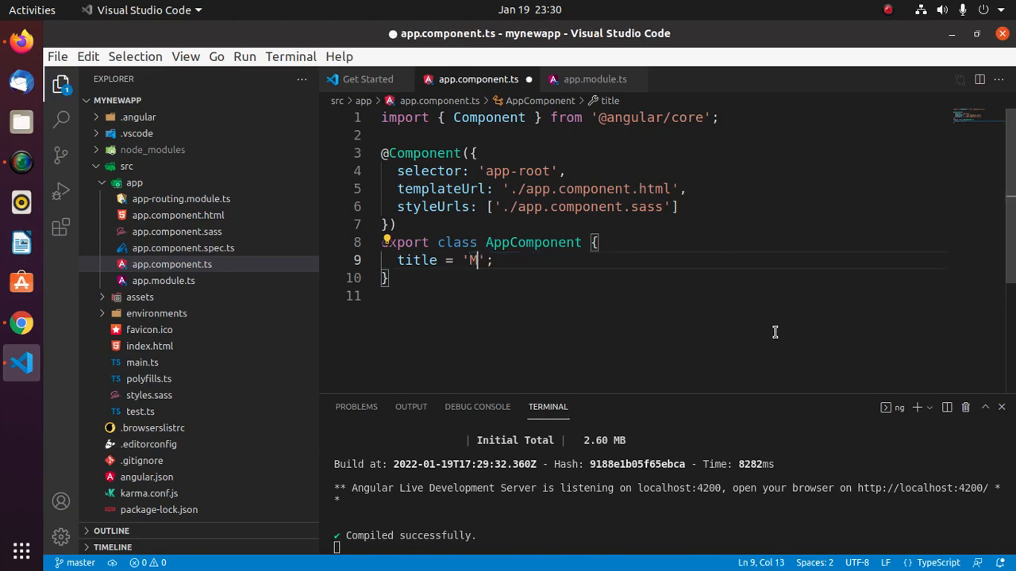
{"action": "type", "text": "y Fi"}
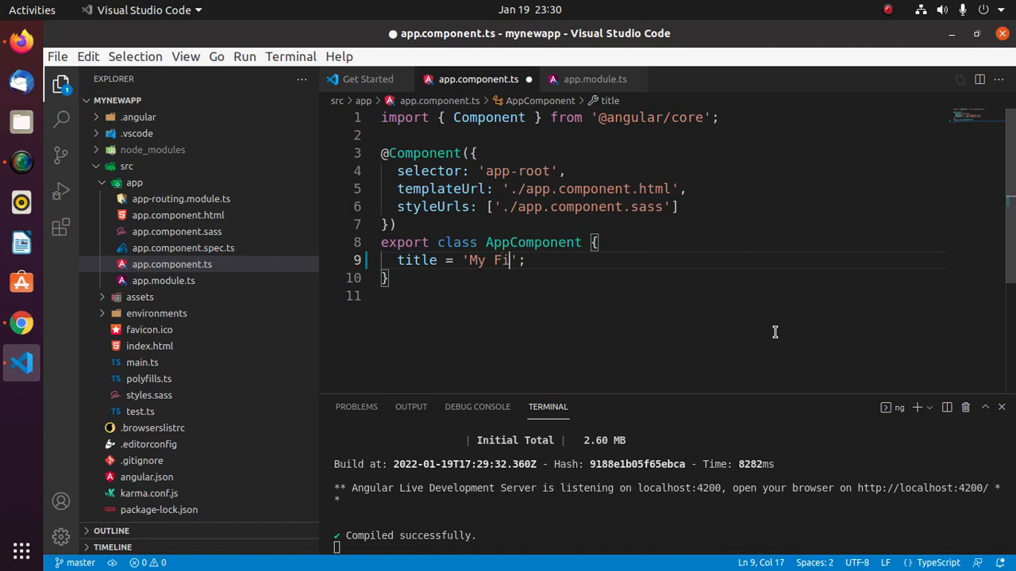
{"action": "type", "text": "rst A"}
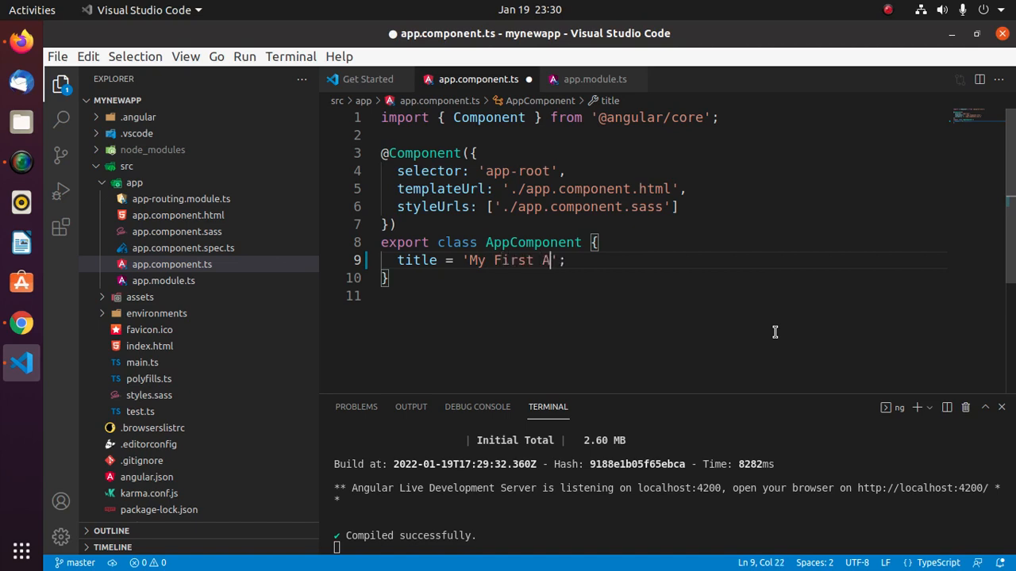
{"action": "type", "text": "ngular"}
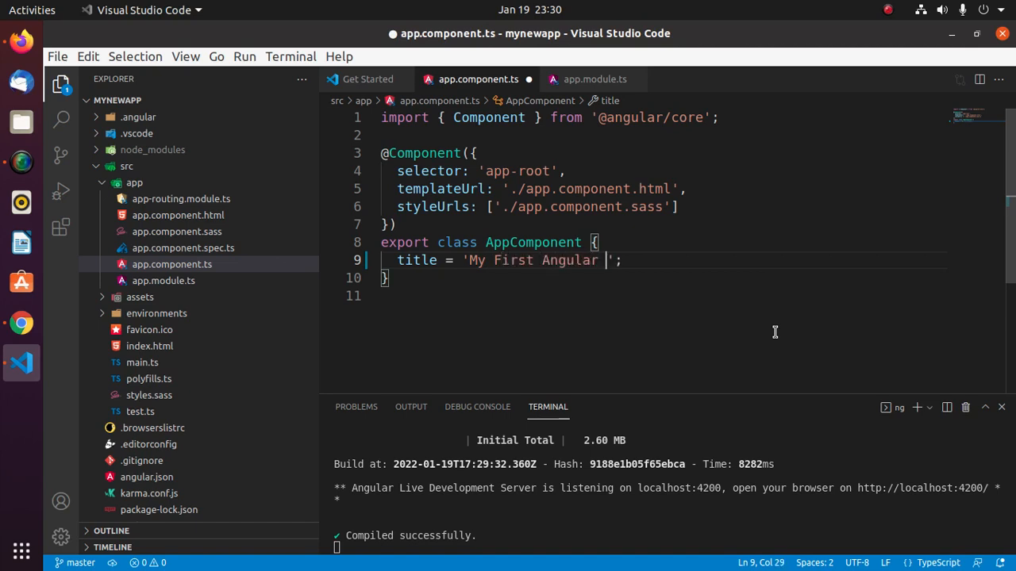
{"action": "type", "text": "App in V"}
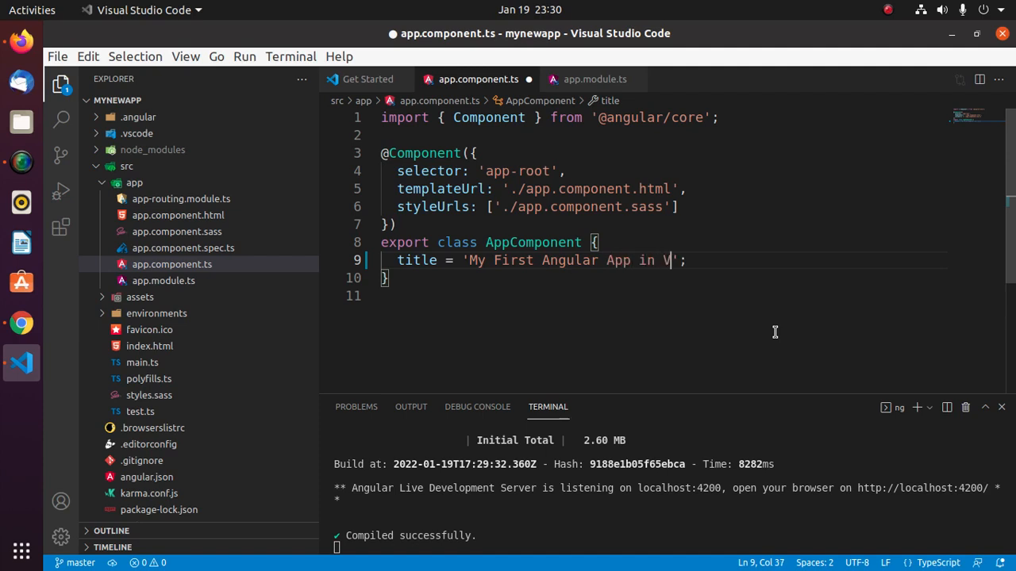
{"action": "type", "text": "SCode"}
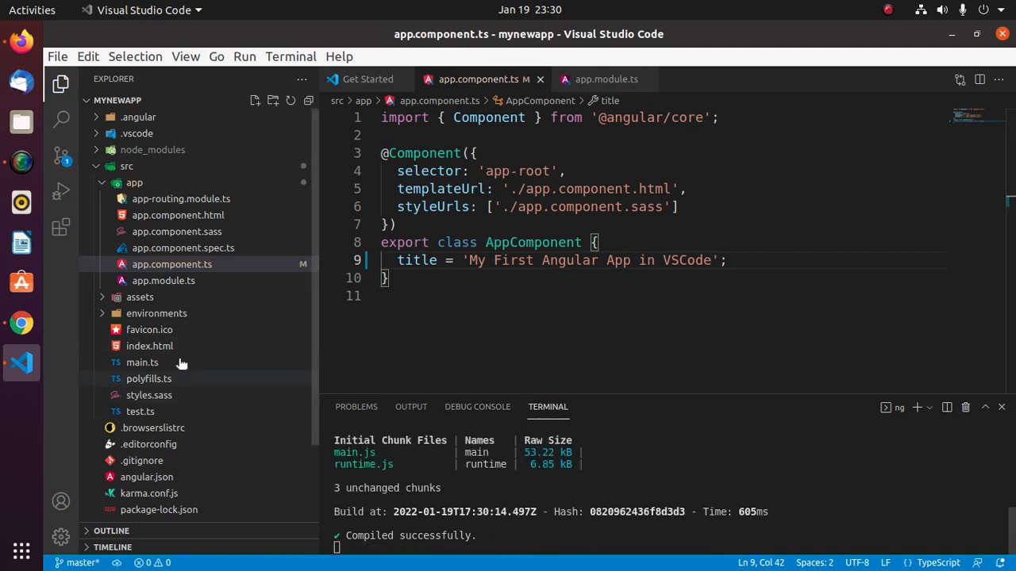
Step: Check the updated banner on localhost:4200 in Firefox and return to the editor
{"action": "left_click", "coordinate": [22, 324]}
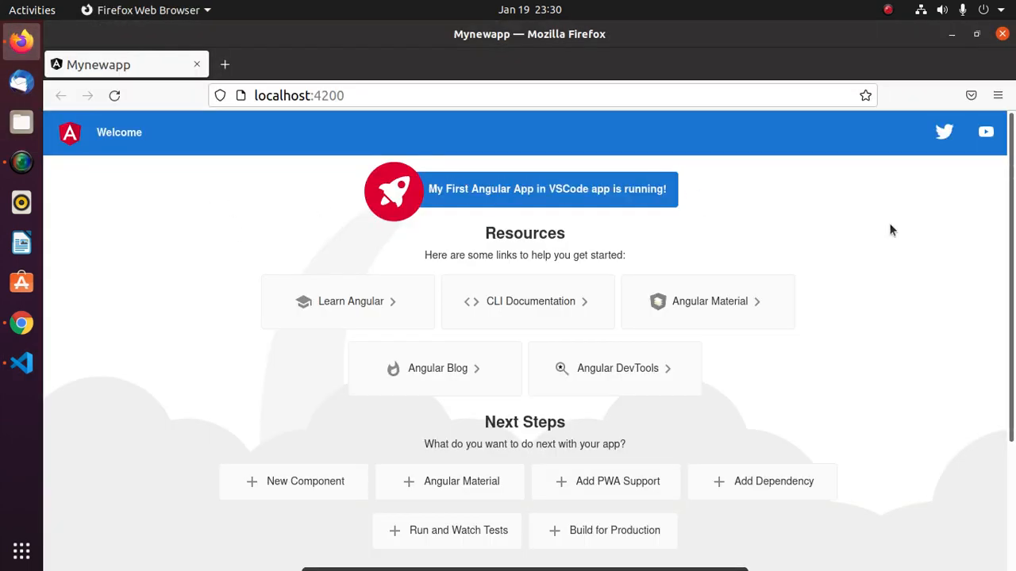
{"action": "left_click", "coordinate": [22, 361]}
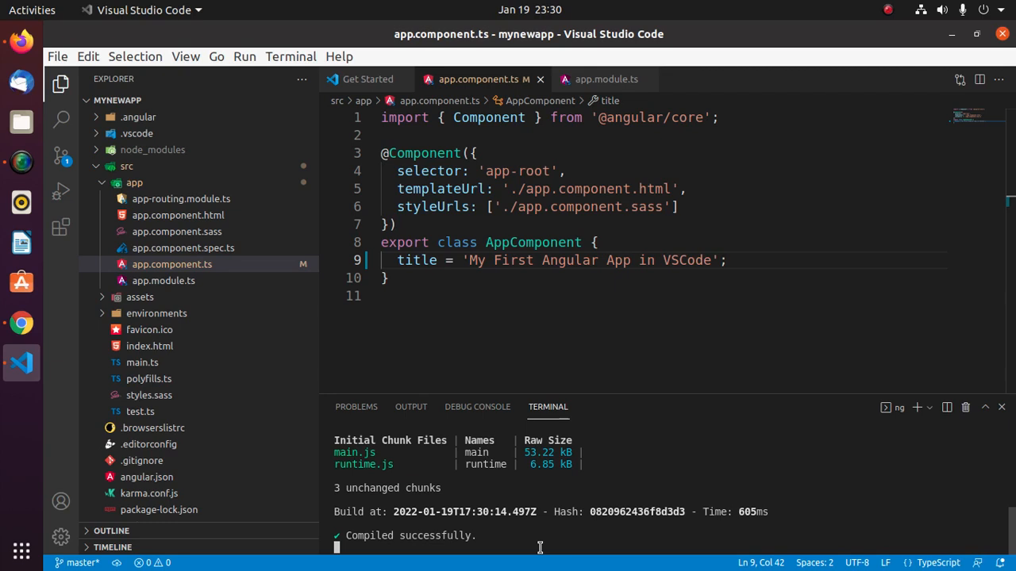
Step: Stop the dev server with Ctrl+C and return from Firefox to the editor
{"action": "key", "text": "ctrl+c"}
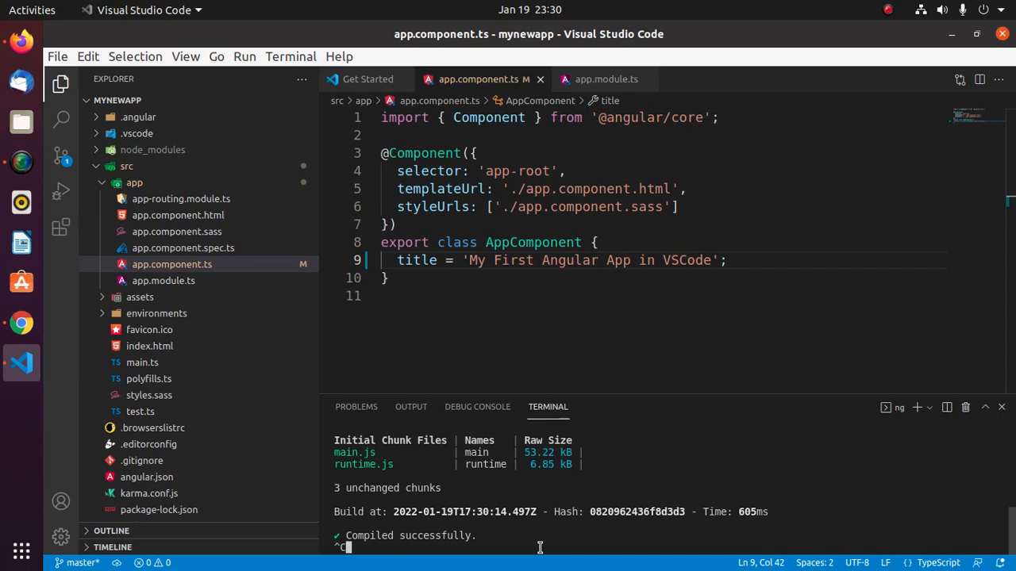
{"action": "key", "text": "ctrl+c"}
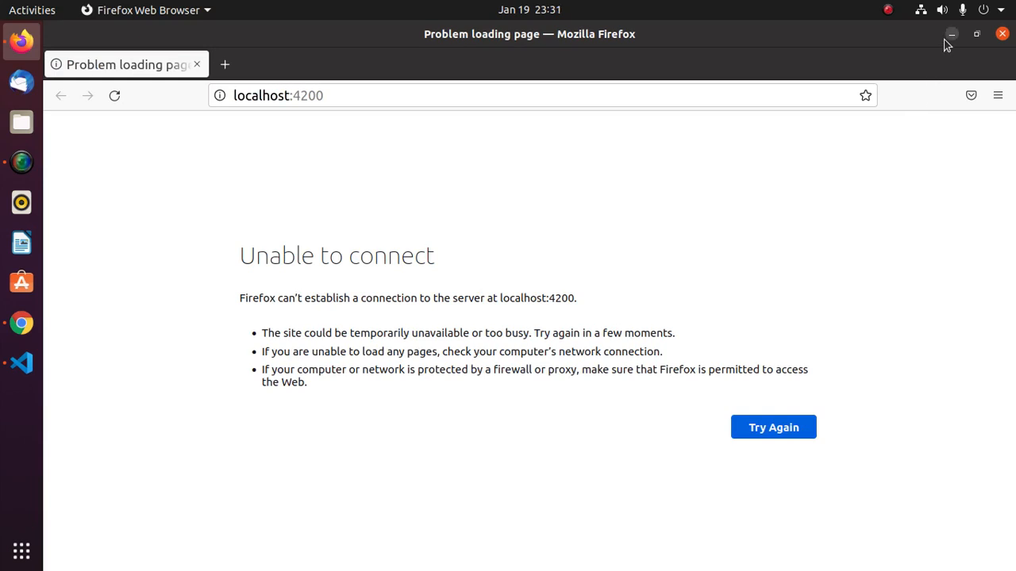
{"action": "left_click", "coordinate": [21, 361]}
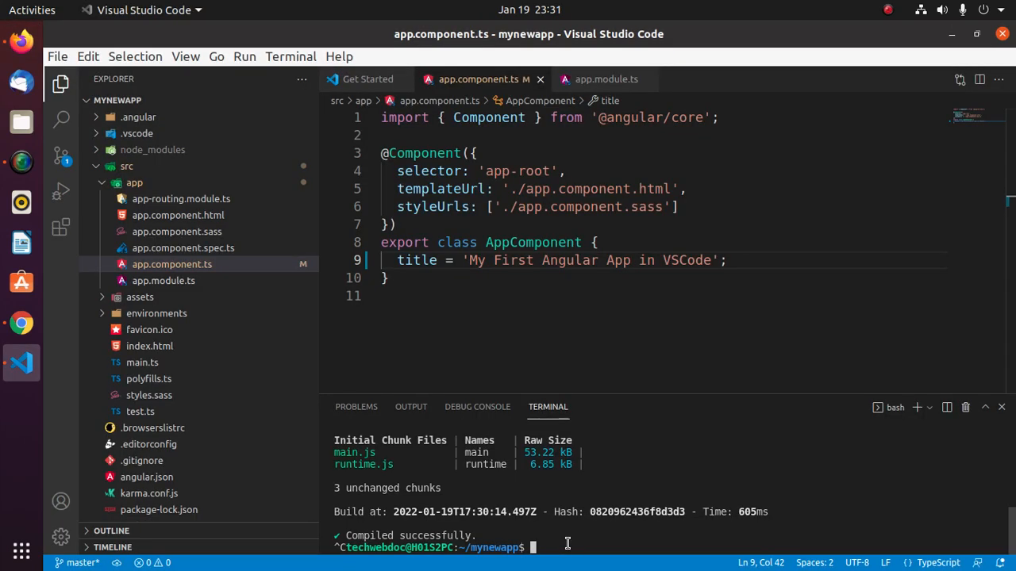